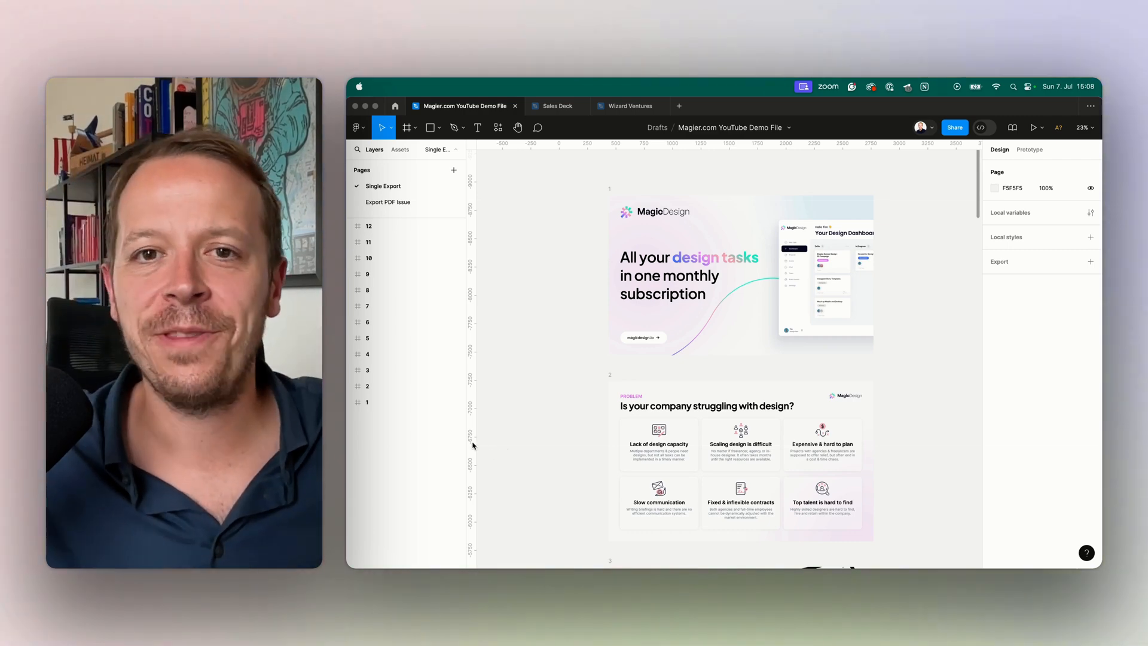
{"action": "mouse_move", "coordinate": [556, 305]}
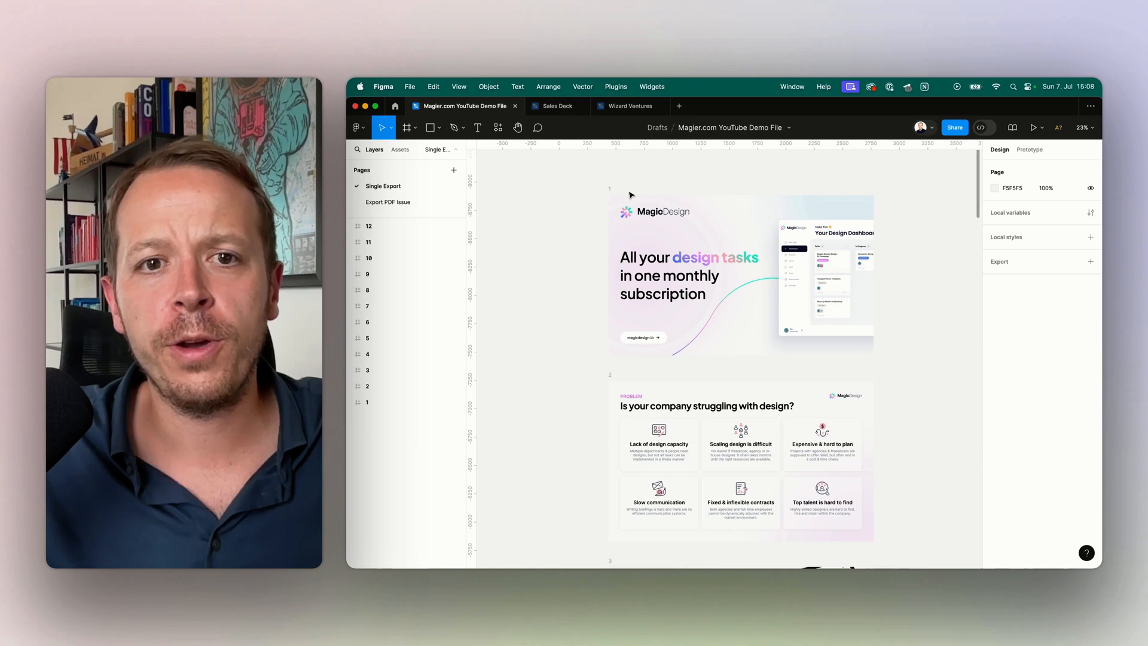
- Export frame 1 as a PDF from the Design panel, naming the file pdf-export.pdf
{"action": "left_click", "coordinate": [368, 402]}
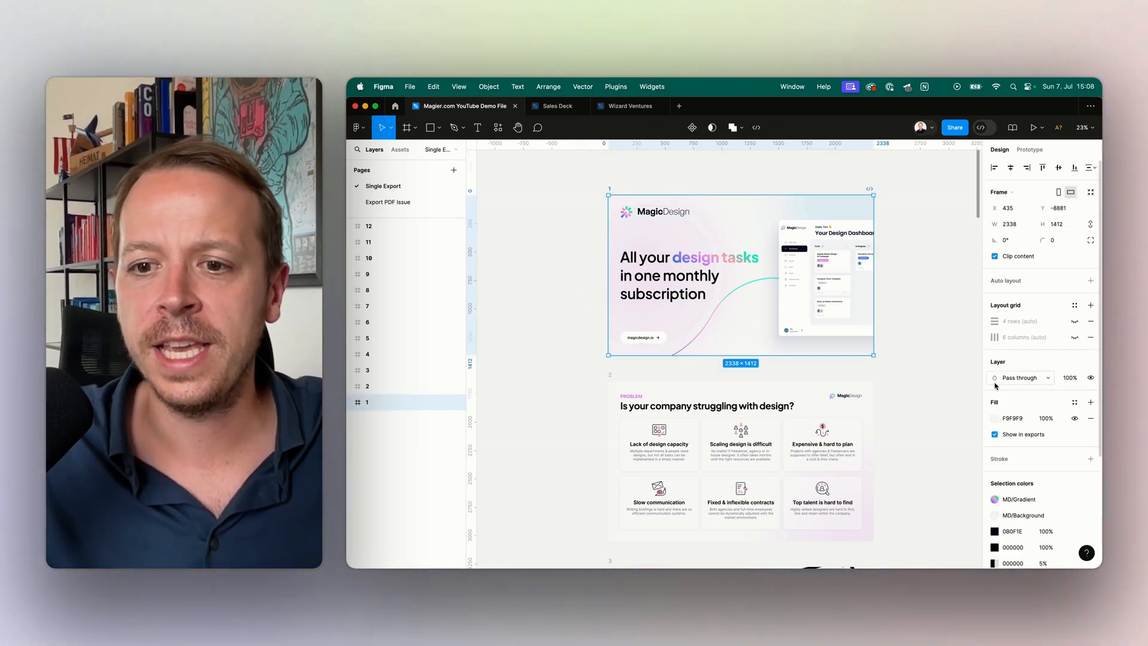
{"action": "scroll", "scroll_direction": "down", "scroll_amount": 3}
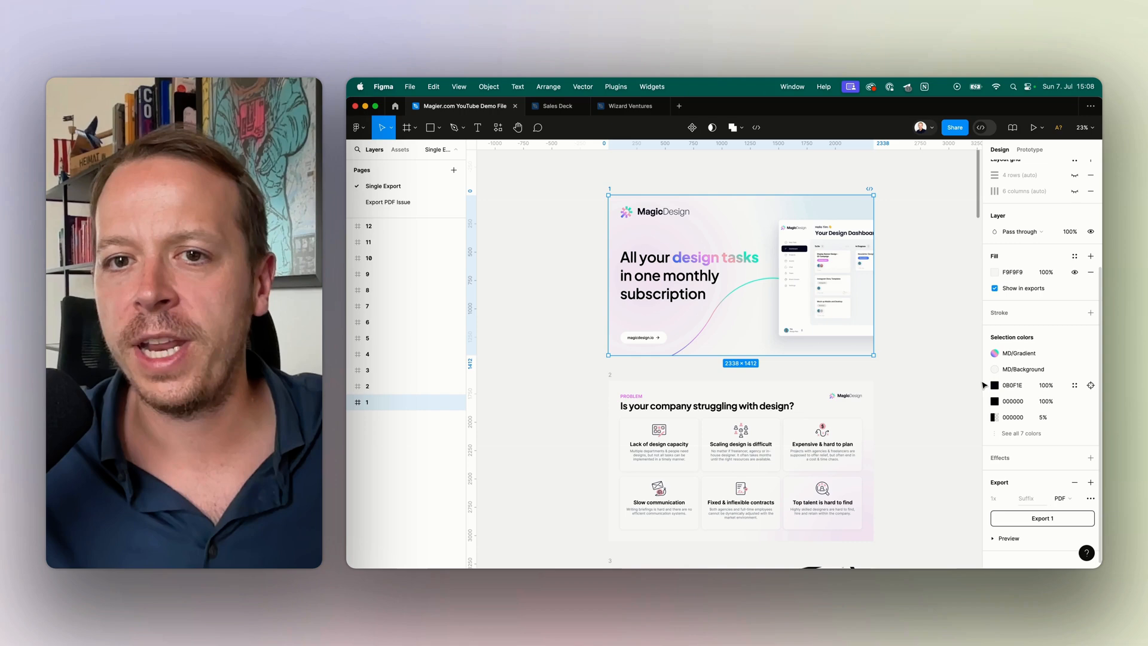
{"action": "mouse_move", "coordinate": [1059, 473]}
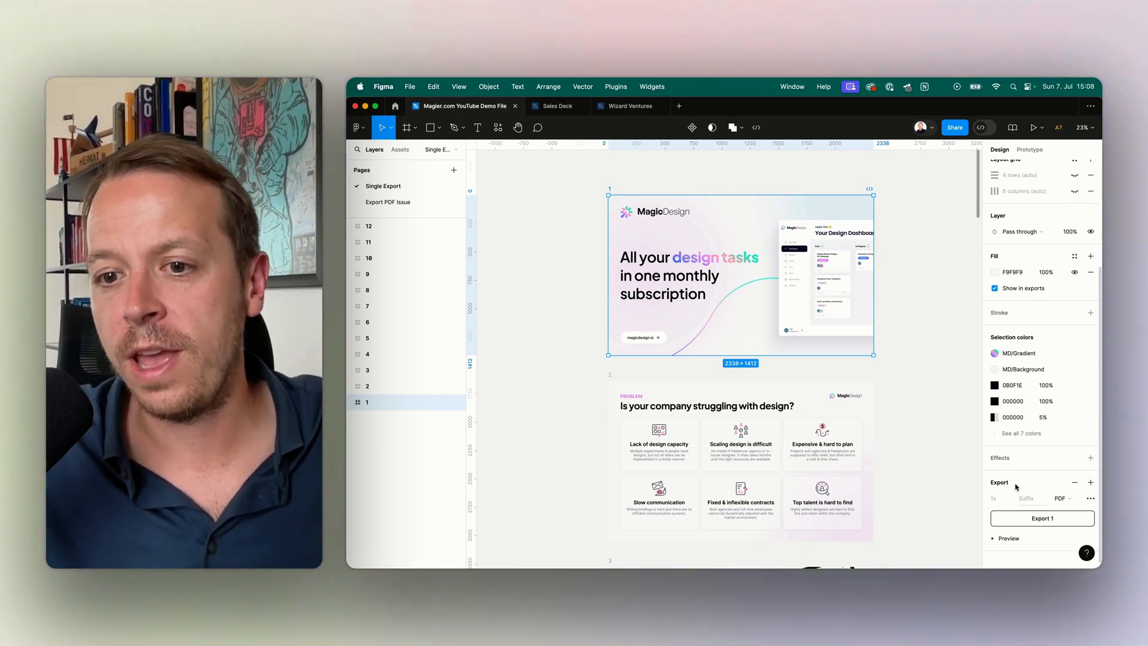
{"action": "left_click", "coordinate": [1061, 499]}
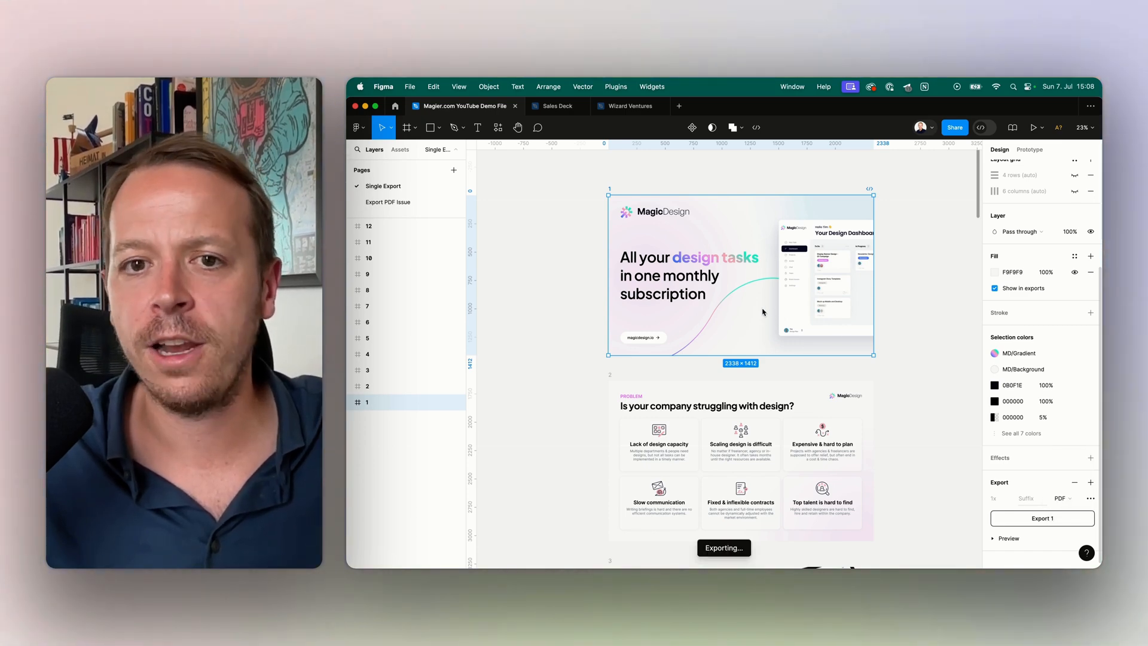
{"action": "left_click", "coordinate": [1041, 518]}
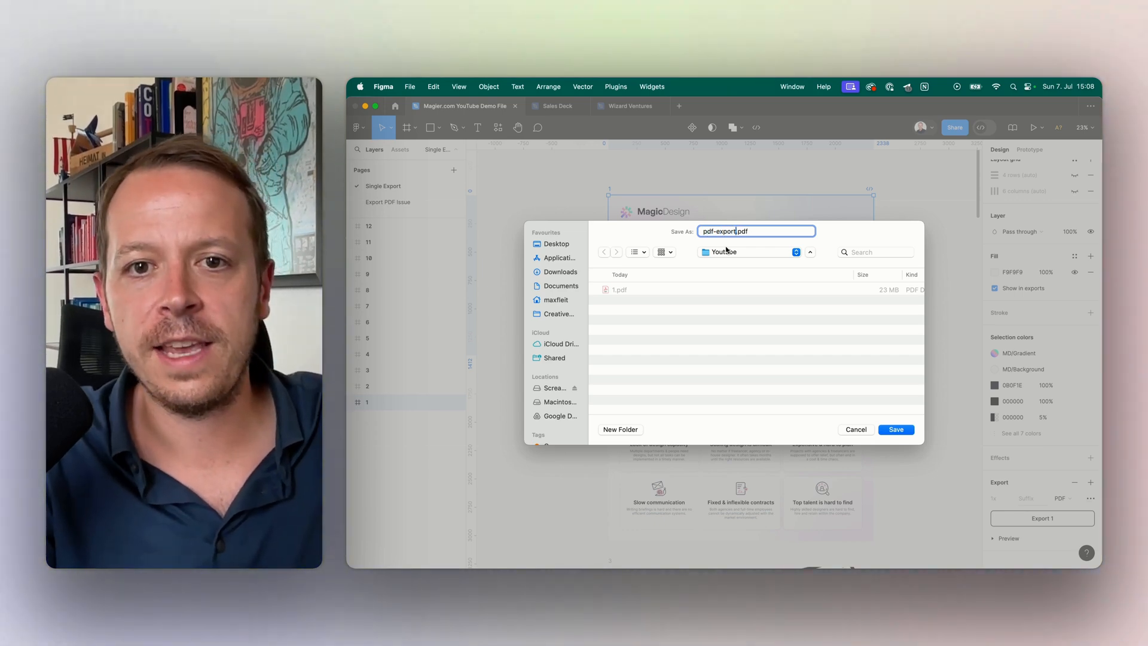
- Save into the Youtube folder, view pdf-export.pdf in Acrobat, then close it without saving
{"action": "left_click", "coordinate": [896, 429]}
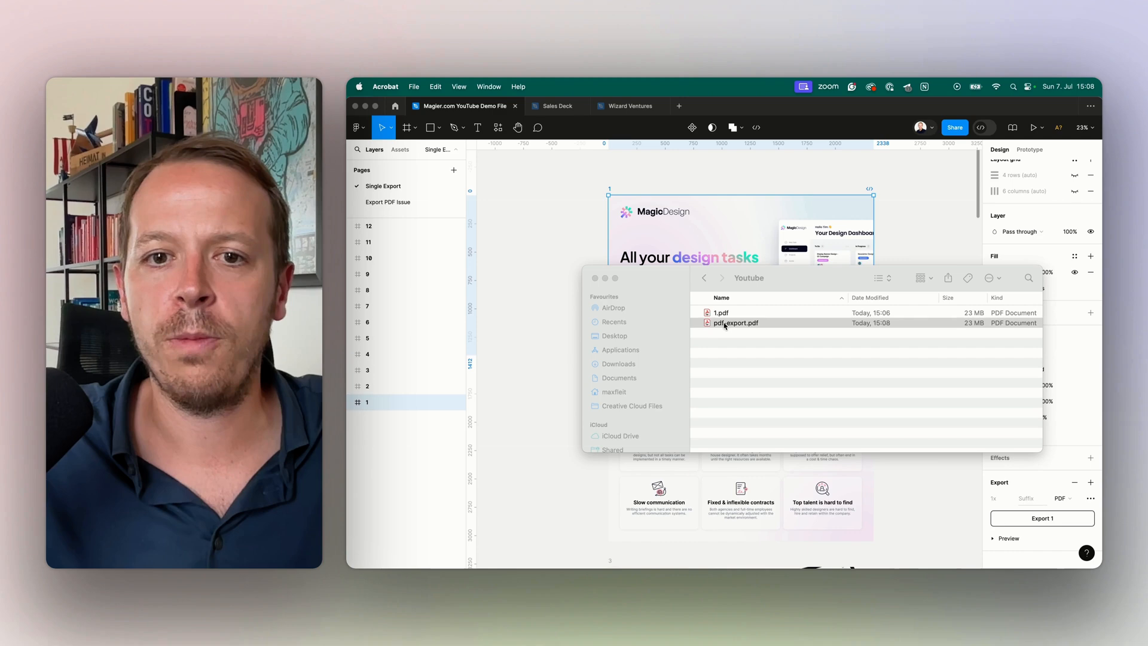
{"action": "double_click", "coordinate": [735, 323]}
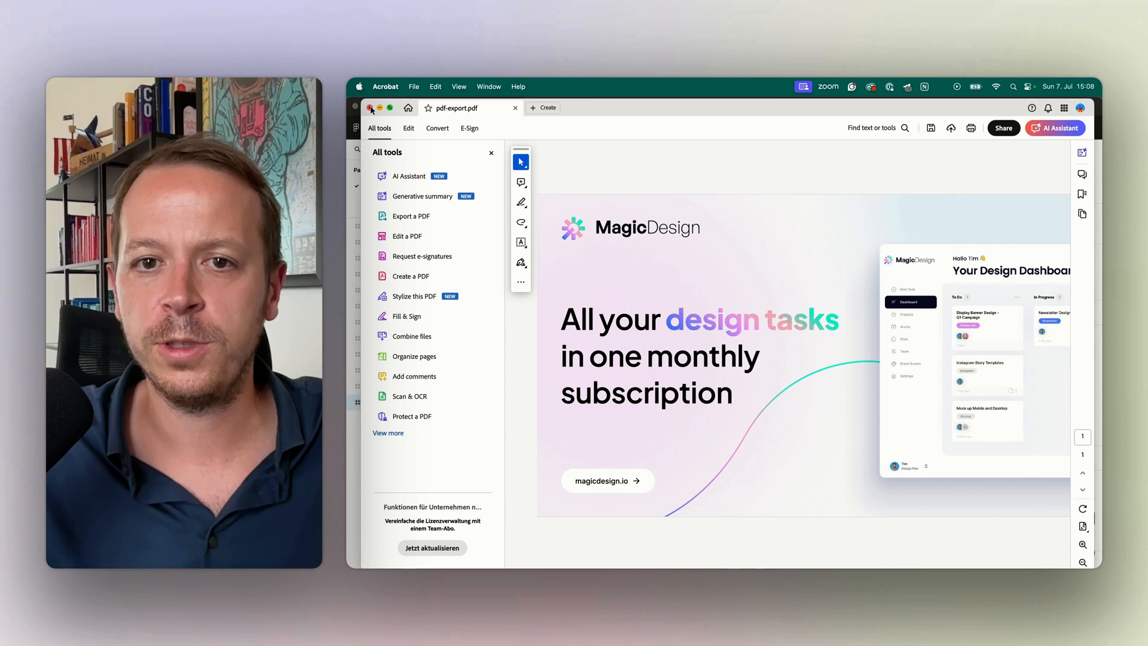
{"action": "left_click", "coordinate": [370, 108]}
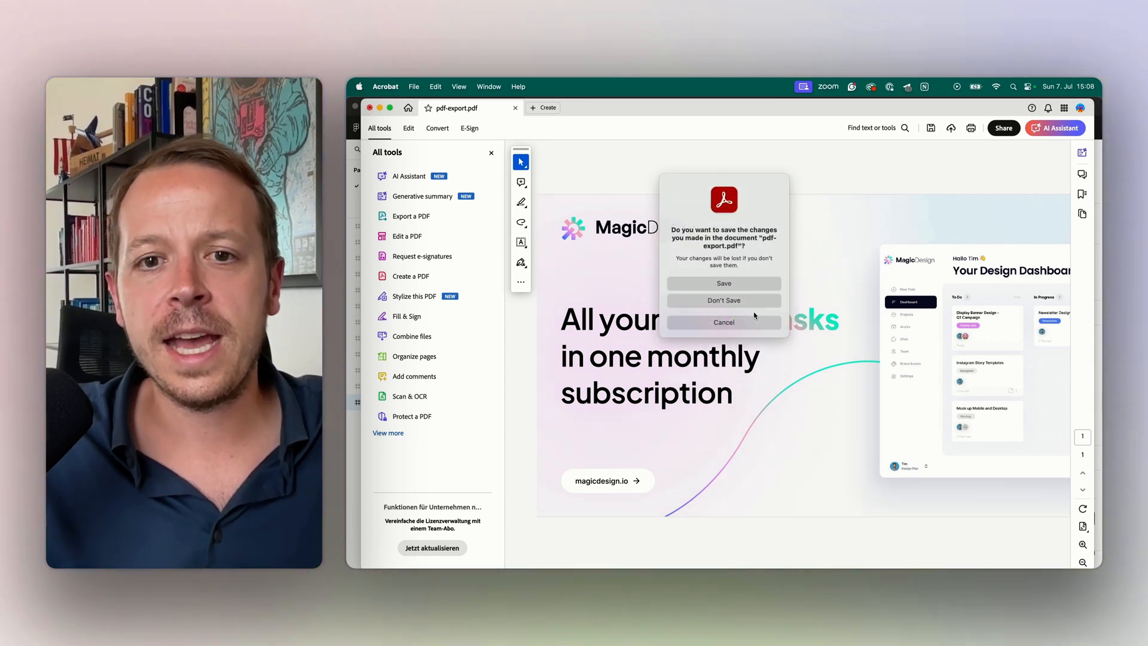
{"action": "left_click", "coordinate": [723, 300]}
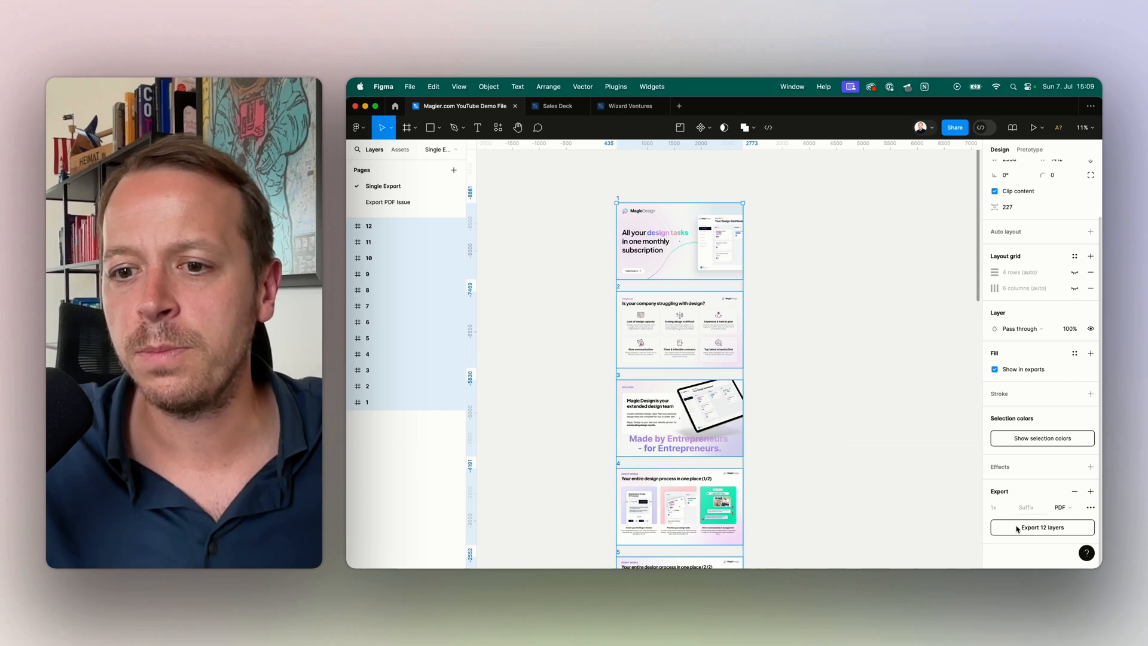
- Export frames 1 and 2 as separate PDFs into the Youtube folder, replacing the existing 1.pdf
{"action": "left_click", "coordinate": [679, 329]}
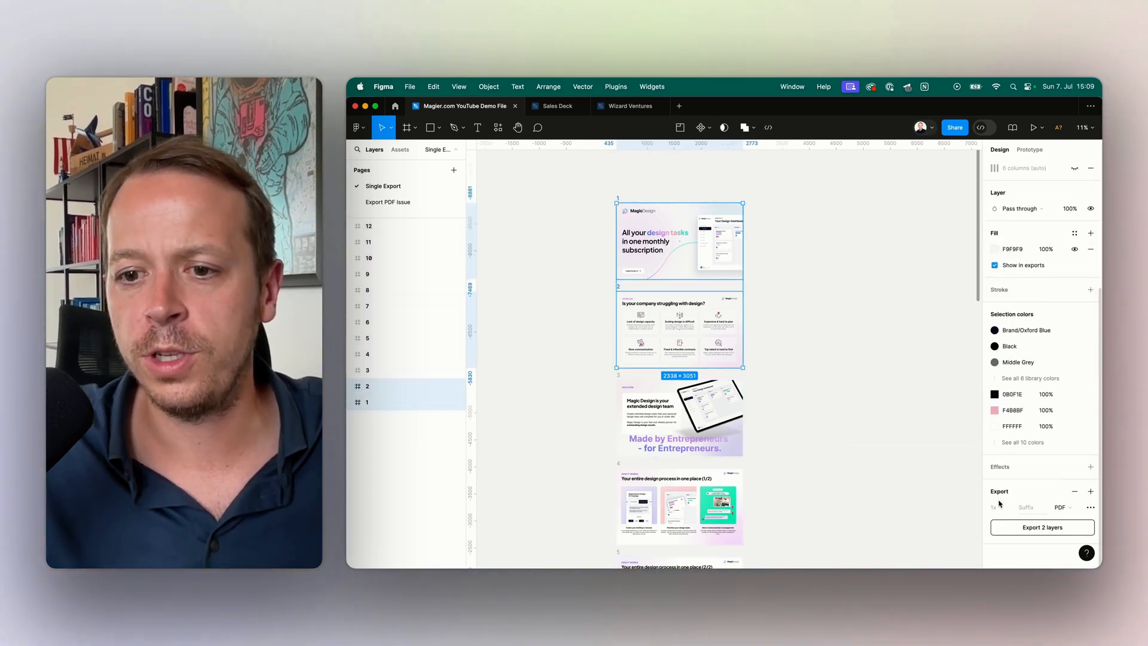
{"action": "left_click", "coordinate": [1040, 527]}
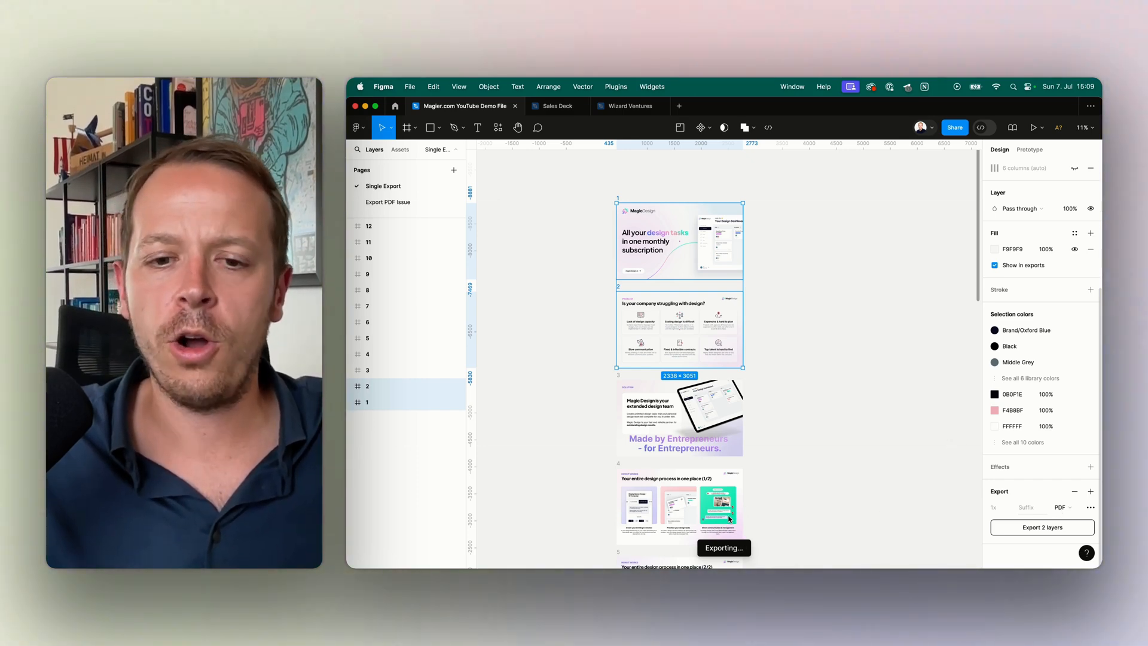
{"action": "left_click", "coordinate": [1042, 527]}
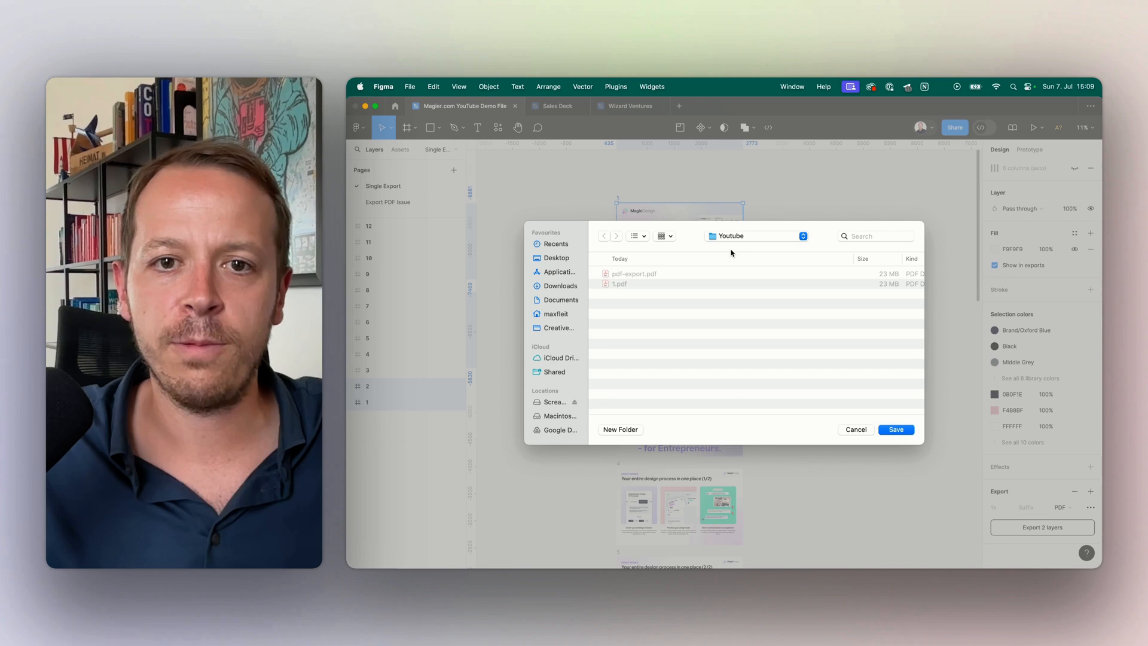
{"action": "left_click", "coordinate": [895, 429]}
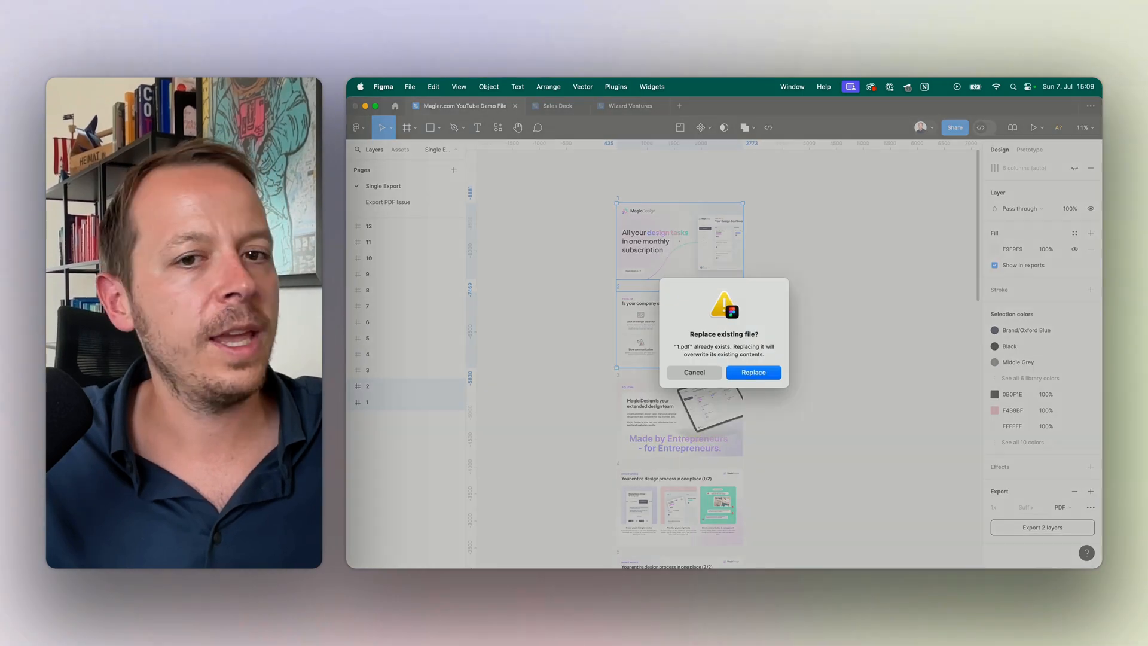
{"action": "left_click", "coordinate": [752, 371]}
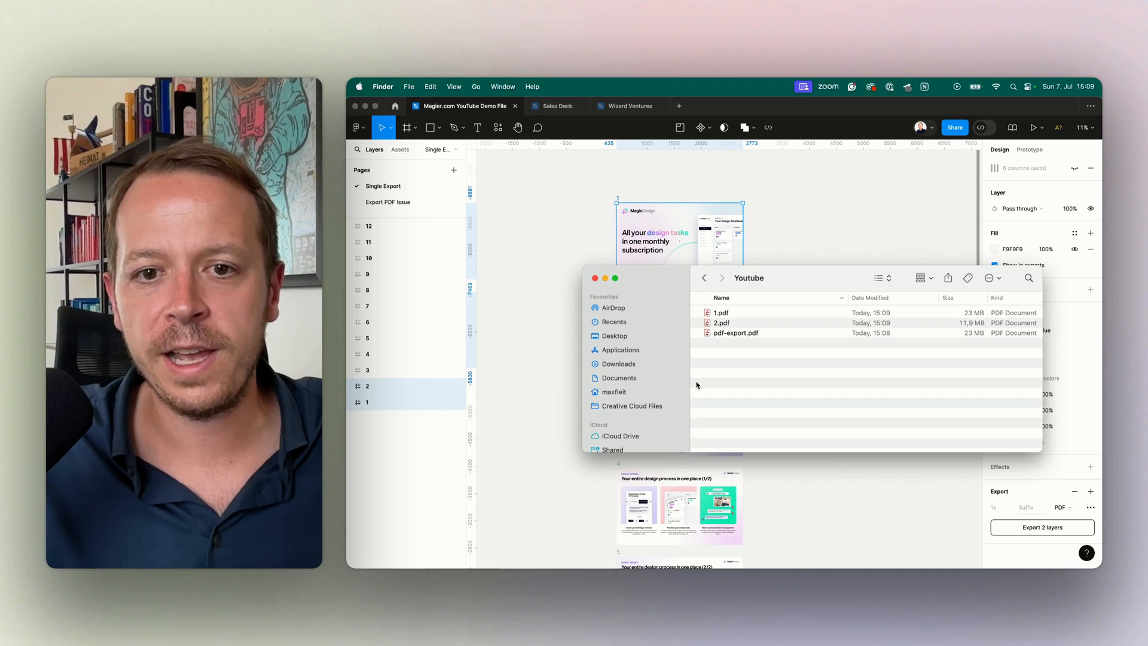
- Open 1.pdf and 2.pdf together from Finder, then return to the Figma deck
{"action": "right_click", "coordinate": [721, 312]}
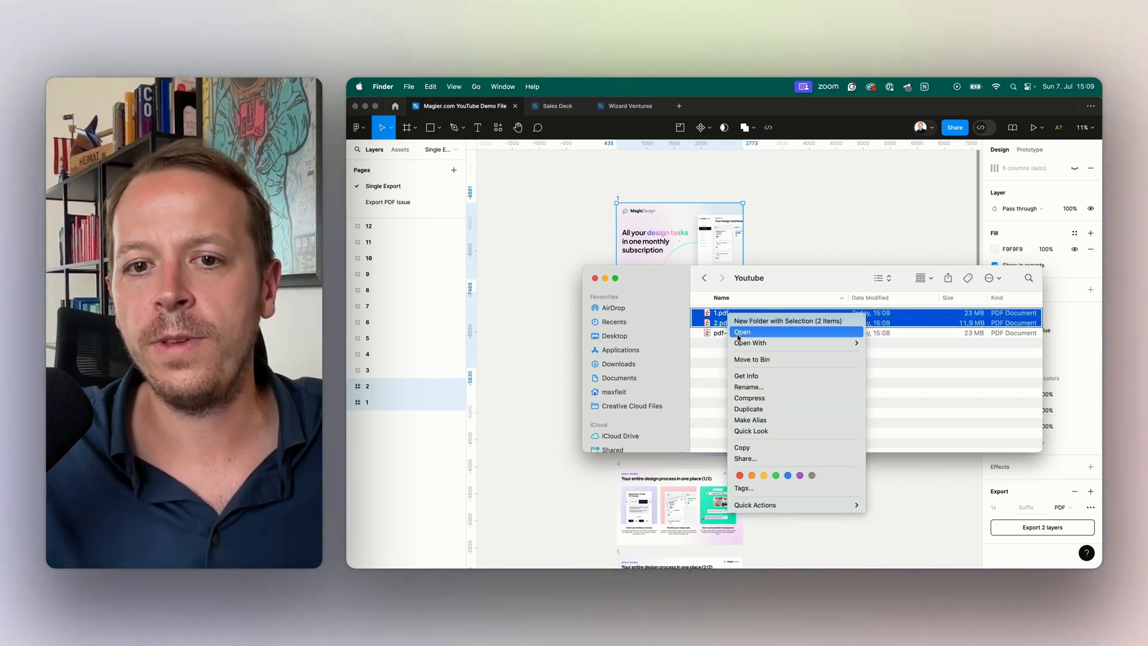
{"action": "left_click", "coordinate": [862, 433]}
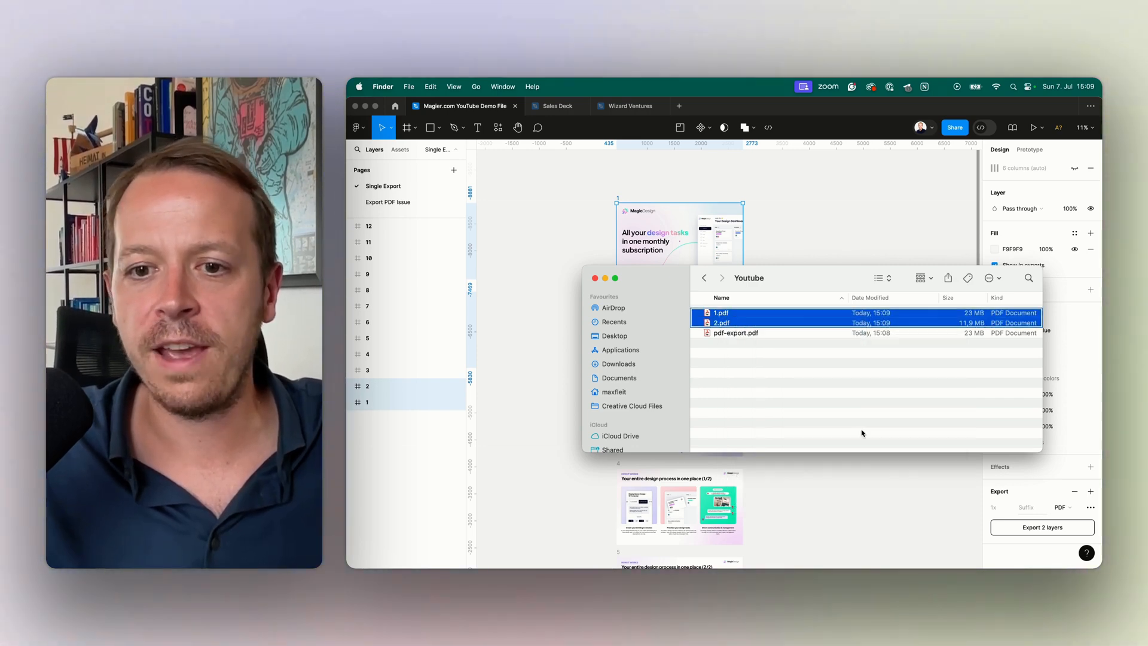
{"action": "double_click", "coordinate": [721, 312]}
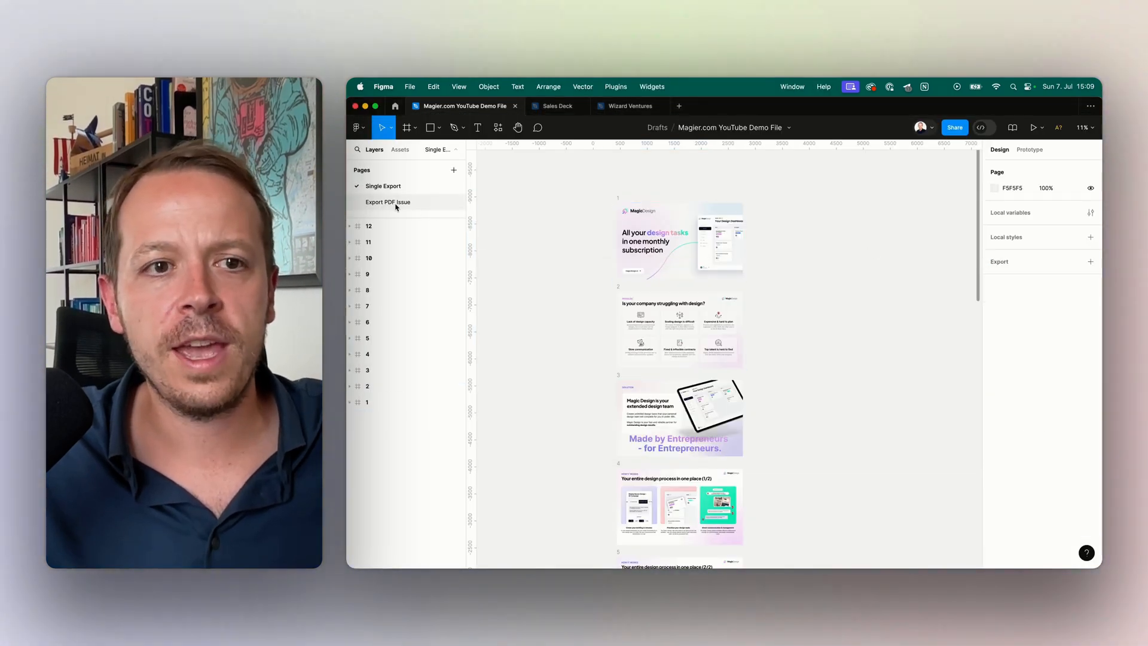
{"action": "mouse_move", "coordinate": [409, 297]}
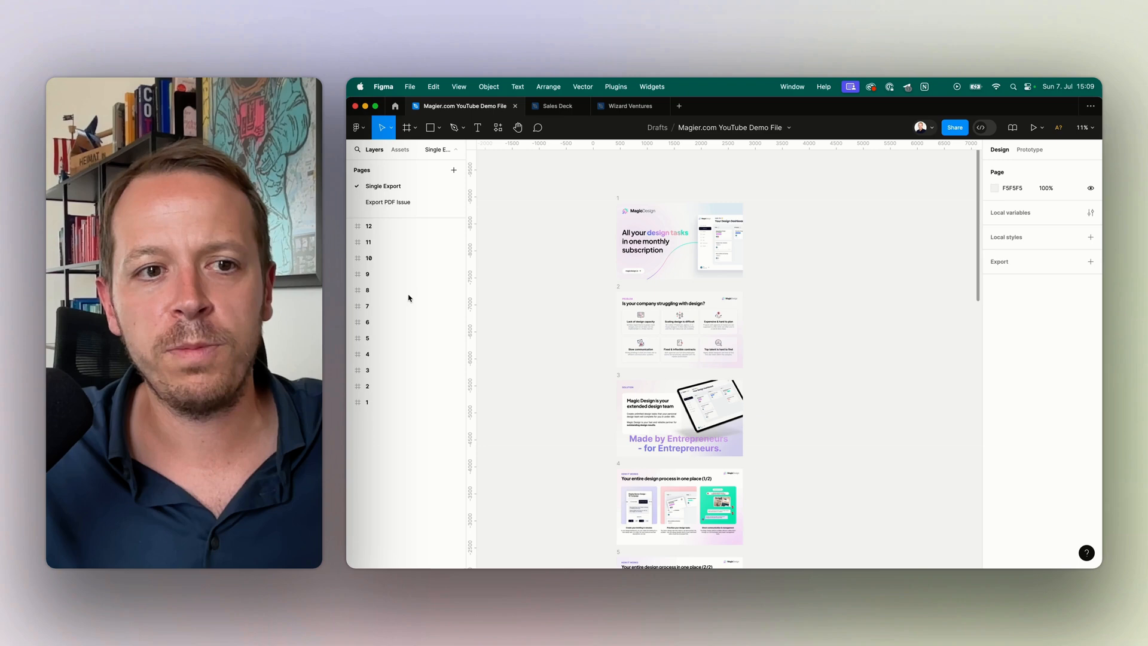
- Select frames 1–12 and start File > Export Frames to PDF for one combined file
{"action": "left_click", "coordinate": [369, 226]}
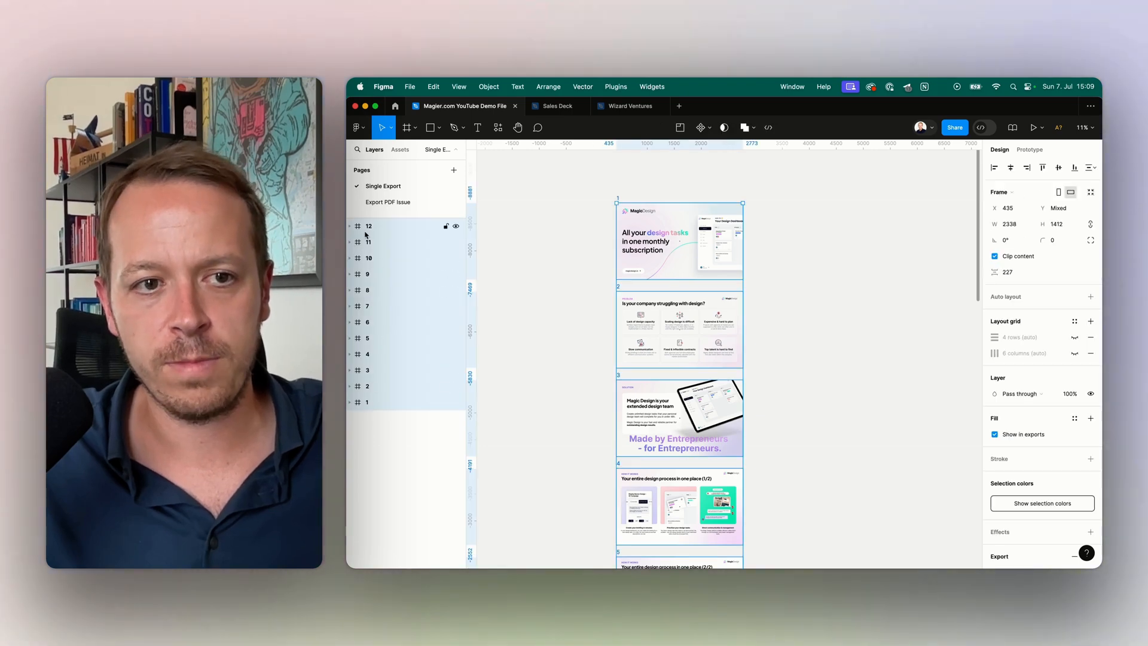
{"action": "mouse_move", "coordinate": [496, 171]}
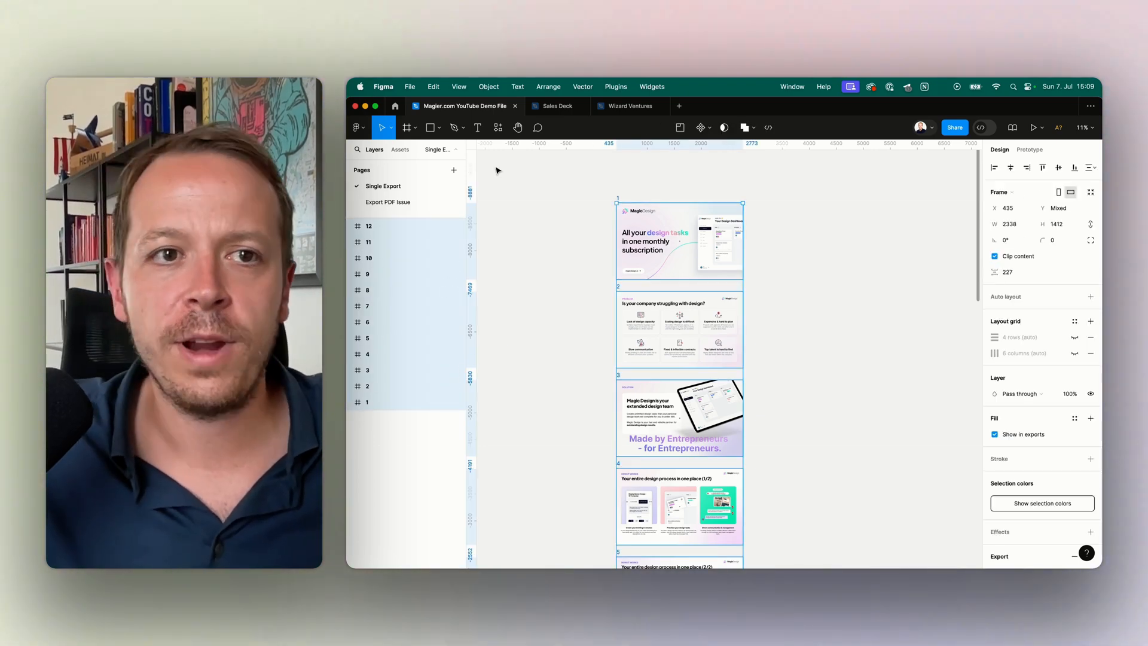
{"action": "left_click", "coordinate": [409, 86]}
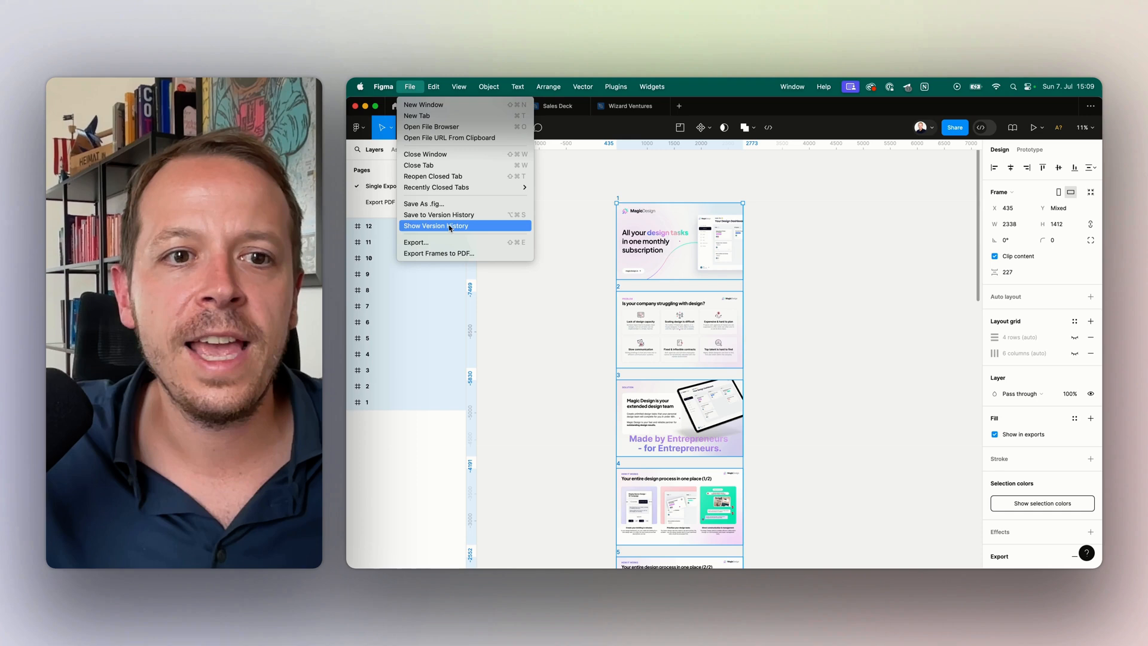
{"action": "left_click", "coordinate": [435, 226]}
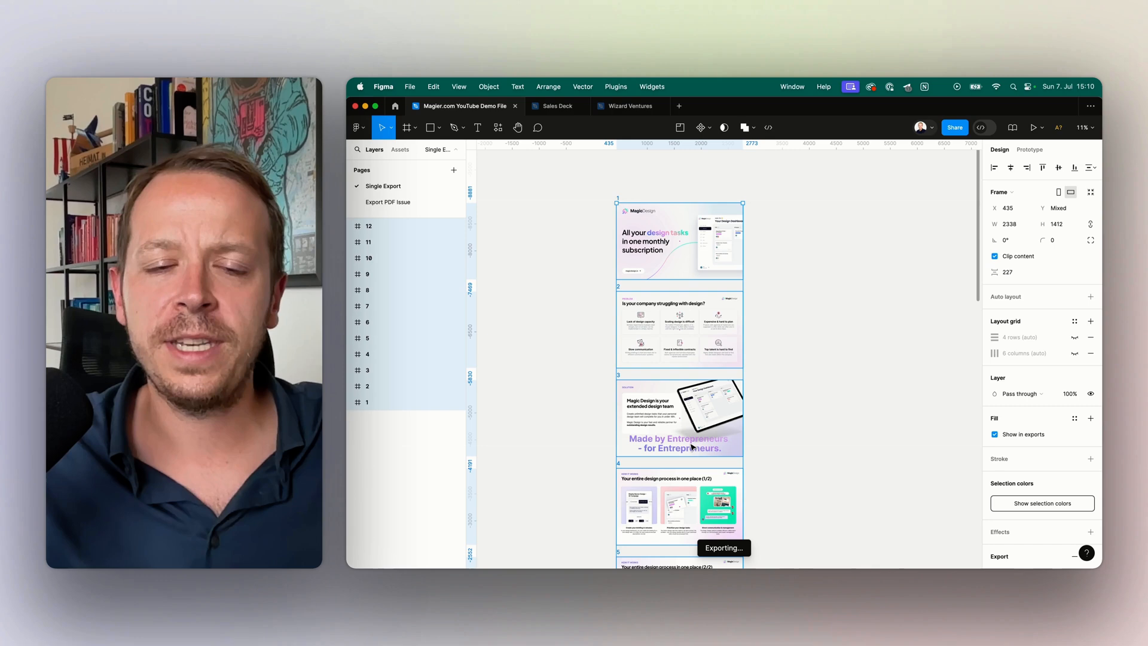
{"action": "mouse_move", "coordinate": [766, 429]}
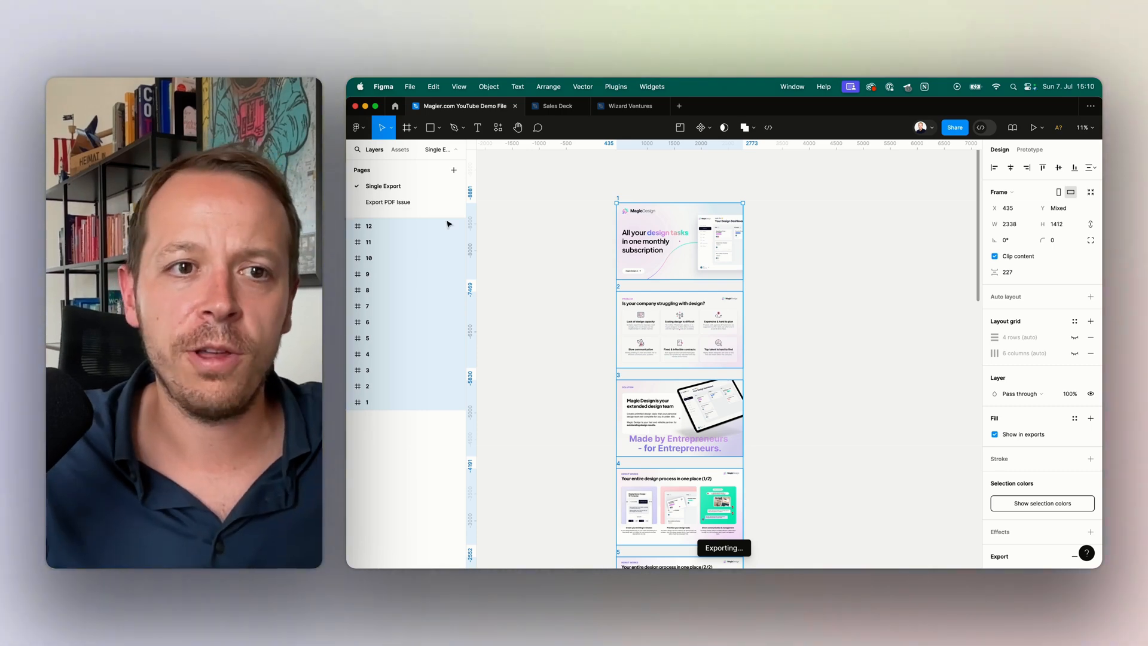
{"action": "mouse_move", "coordinate": [647, 289]}
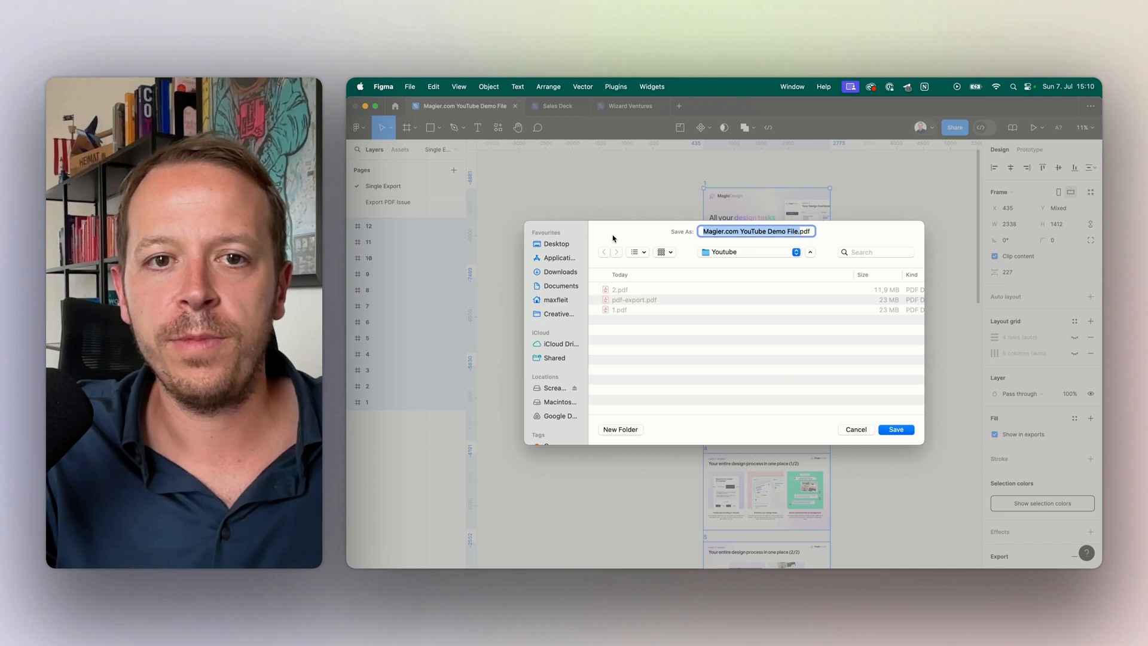
- Save Magier.com YouTube Demo File.pdf to the Youtube folder and view it in Preview
{"action": "left_click", "coordinate": [894, 429]}
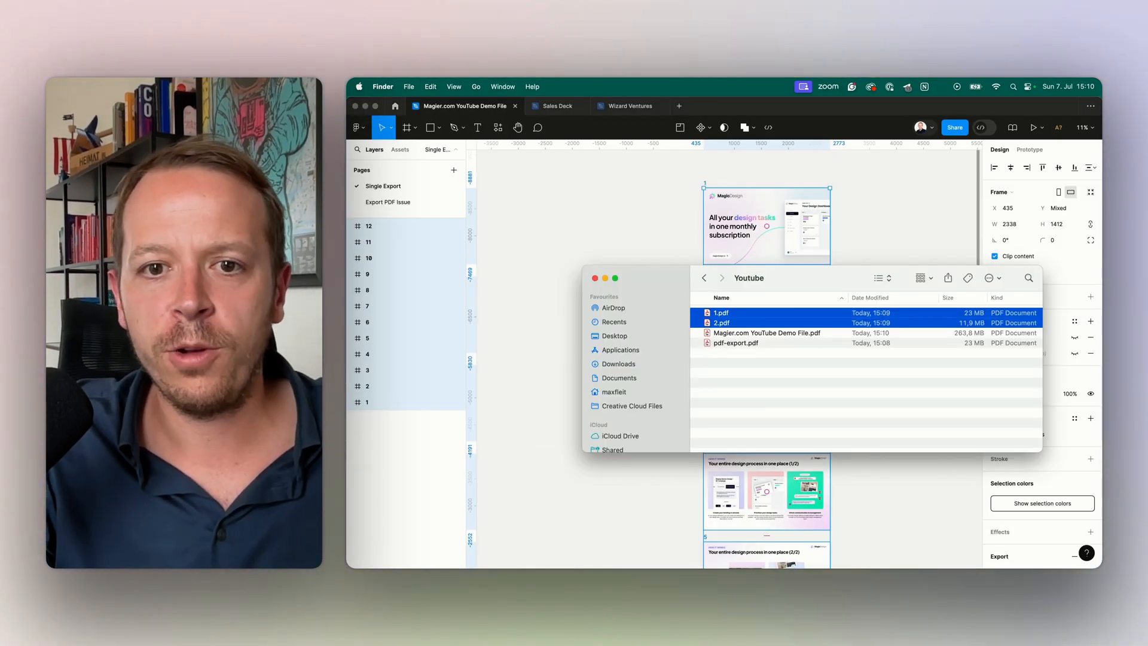
{"action": "right_click", "coordinate": [766, 333]}
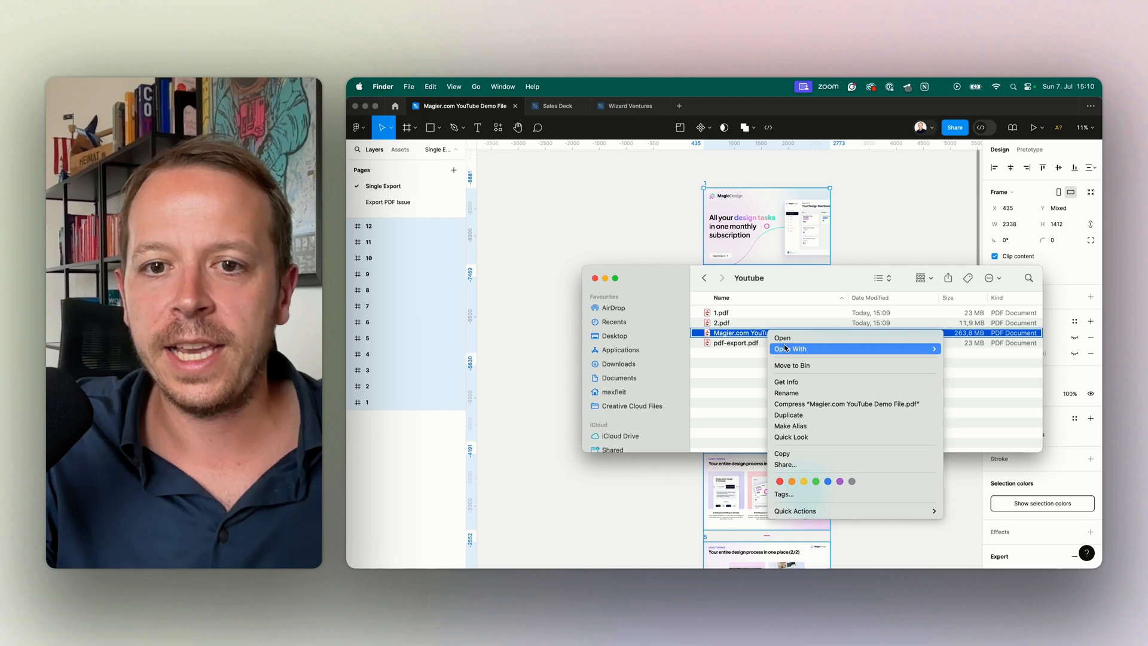
{"action": "left_click", "coordinate": [781, 337]}
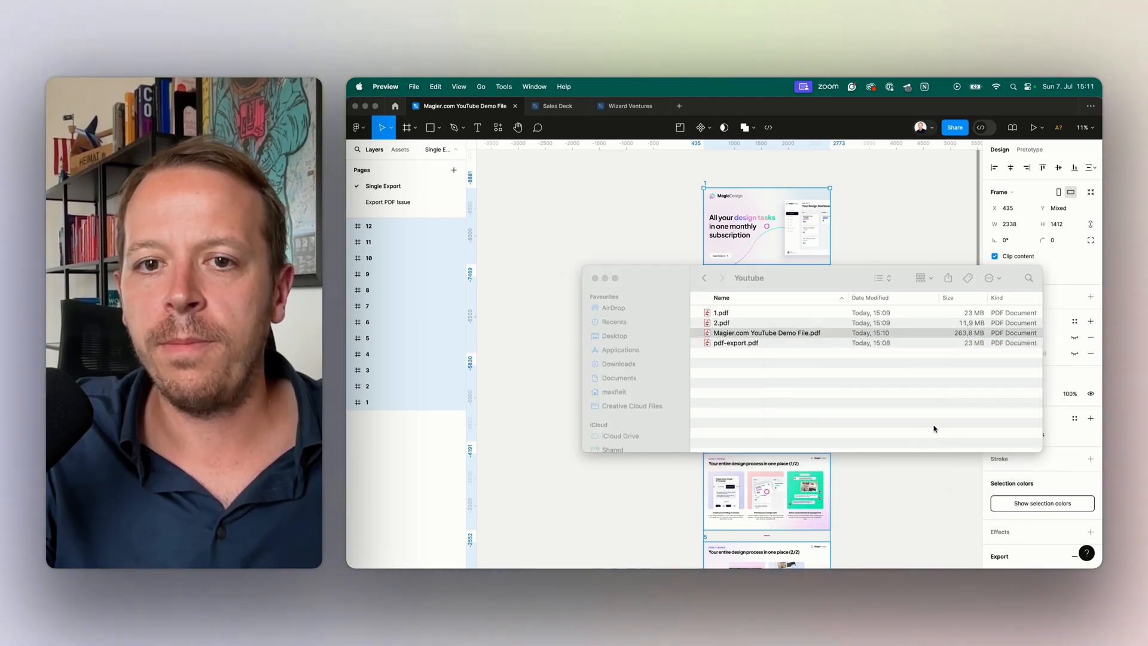
{"action": "double_click", "coordinate": [766, 332]}
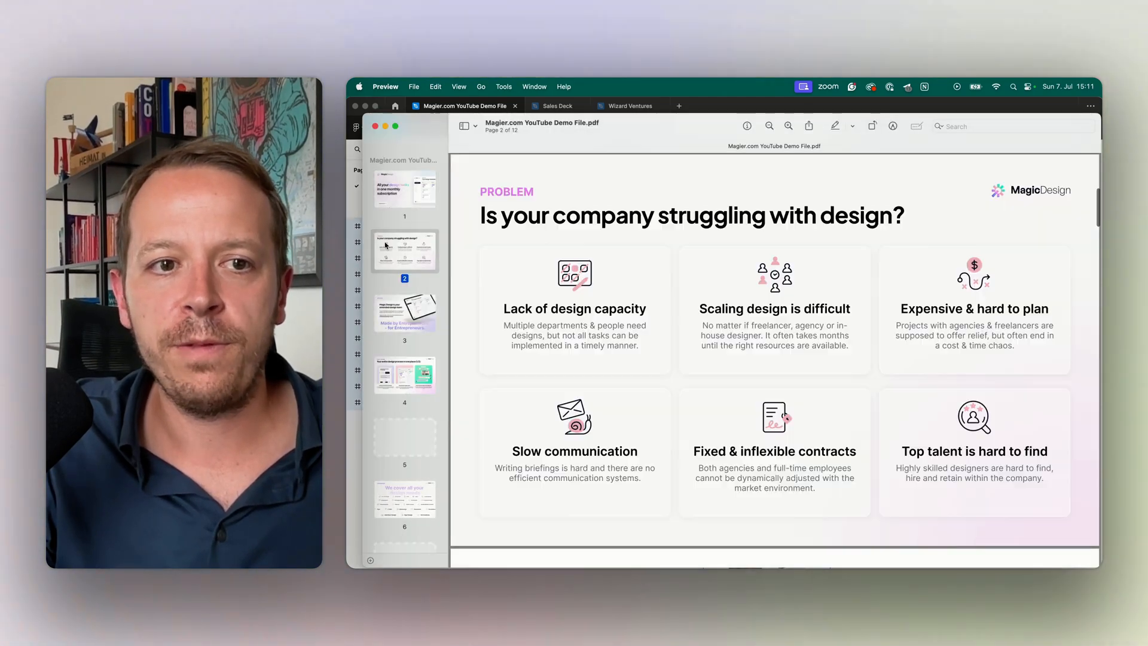
- Page through the combined PDF to pages 5 and 4, then return to Figma
{"action": "left_click", "coordinate": [404, 438]}
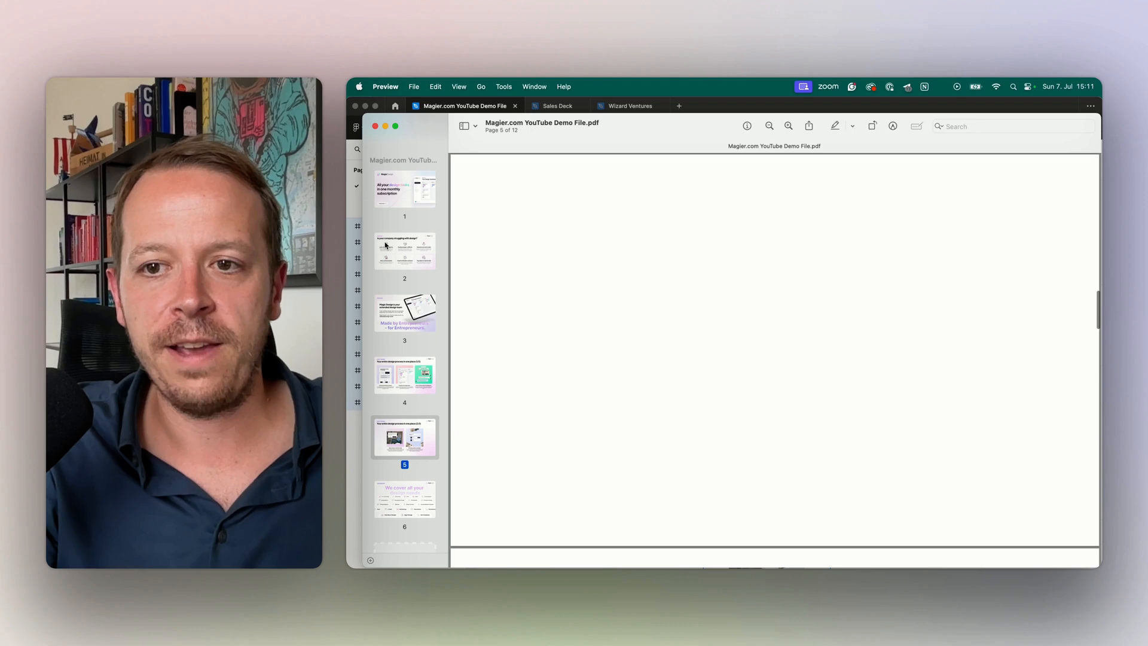
{"action": "left_click", "coordinate": [404, 374]}
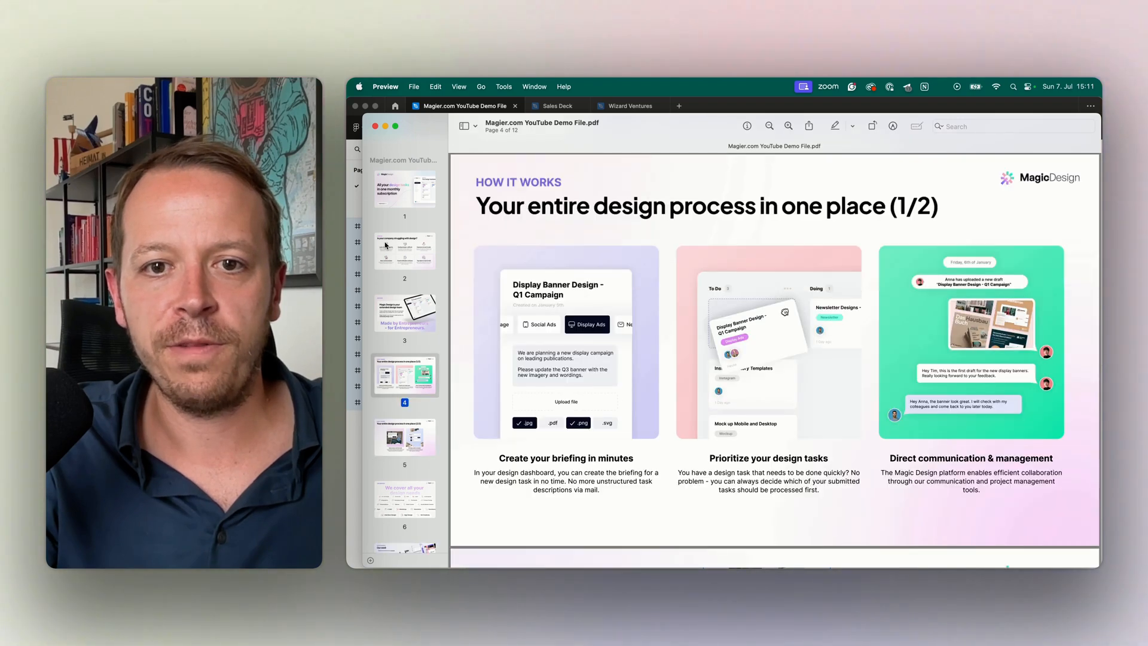
{"action": "left_click", "coordinate": [404, 436]}
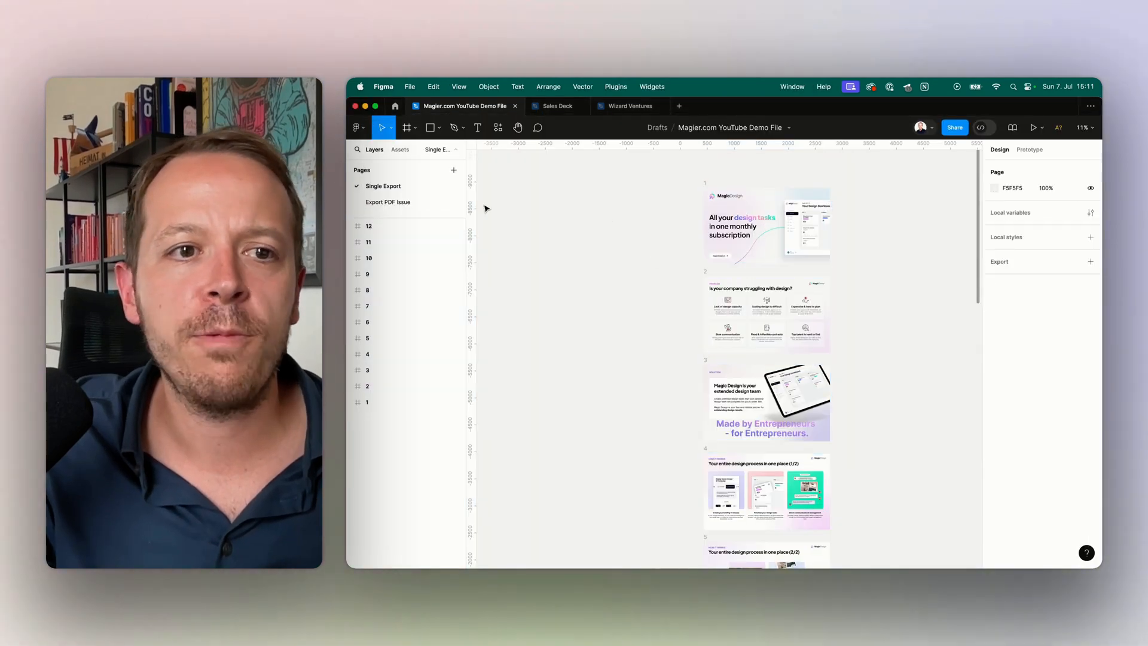
- Export the Export PDF Issue page's three frames as one combined PDF saved in the Youtube folder
{"action": "left_click", "coordinate": [388, 202]}
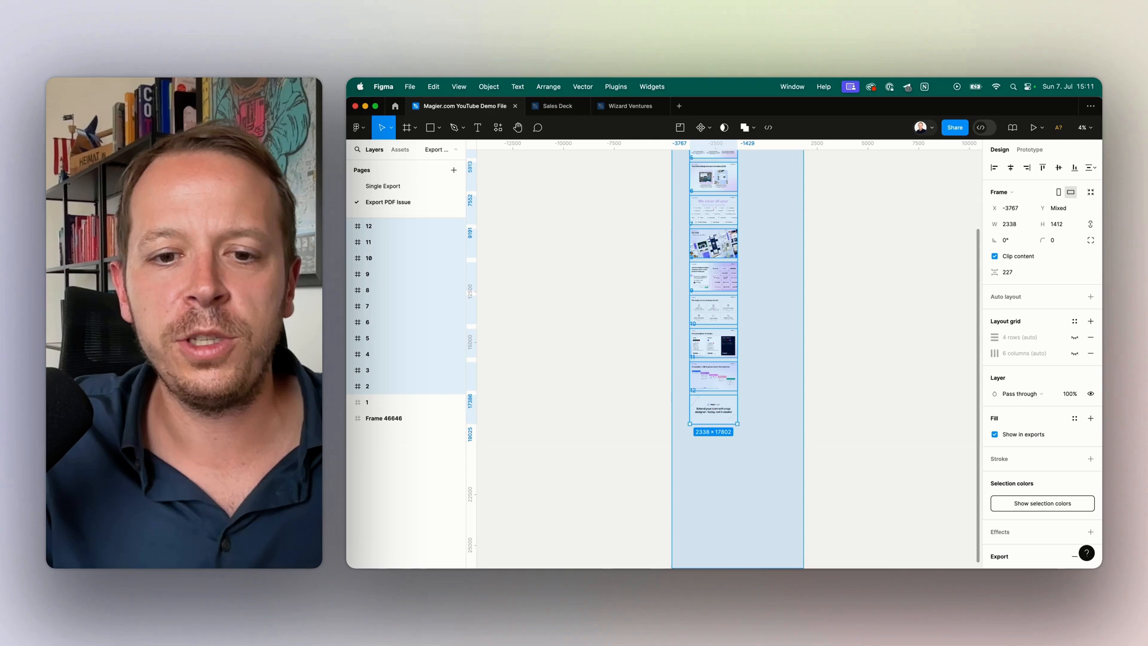
{"action": "left_click", "coordinate": [790, 383]}
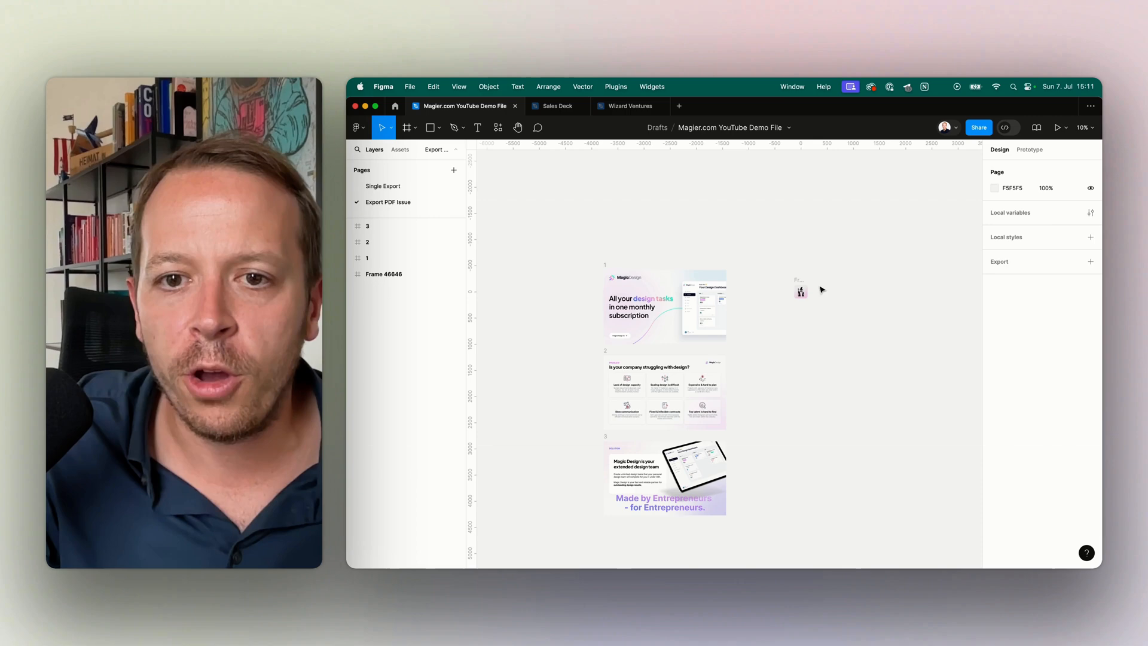
{"action": "scroll", "scroll_direction": "down", "scroll_amount": 3}
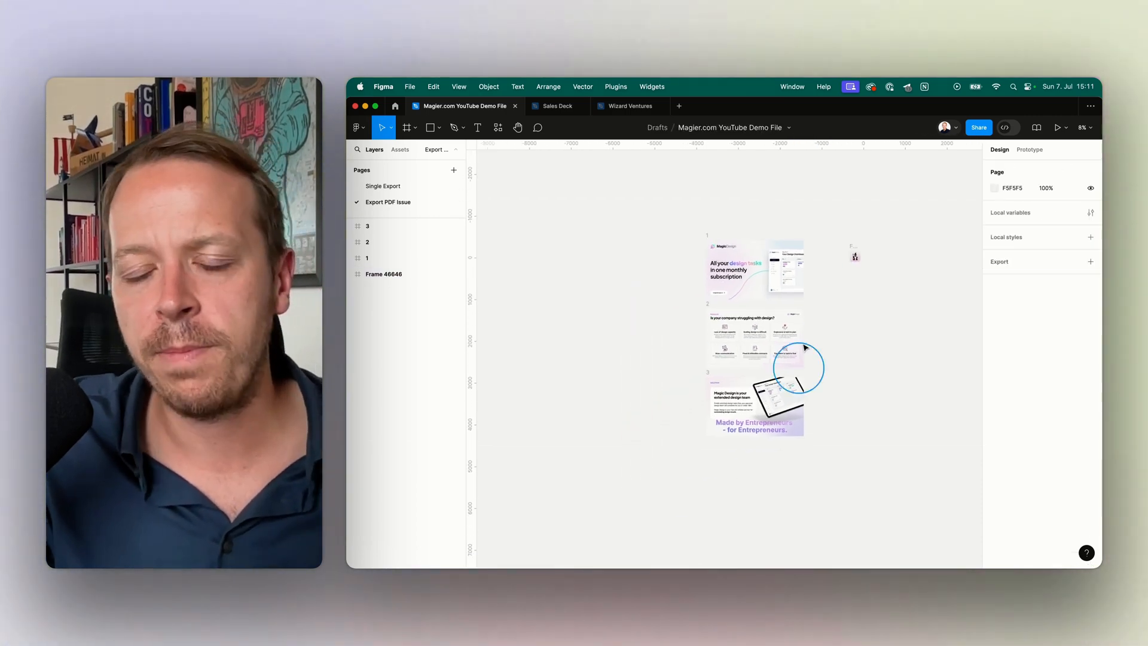
{"action": "left_click", "coordinate": [409, 86]}
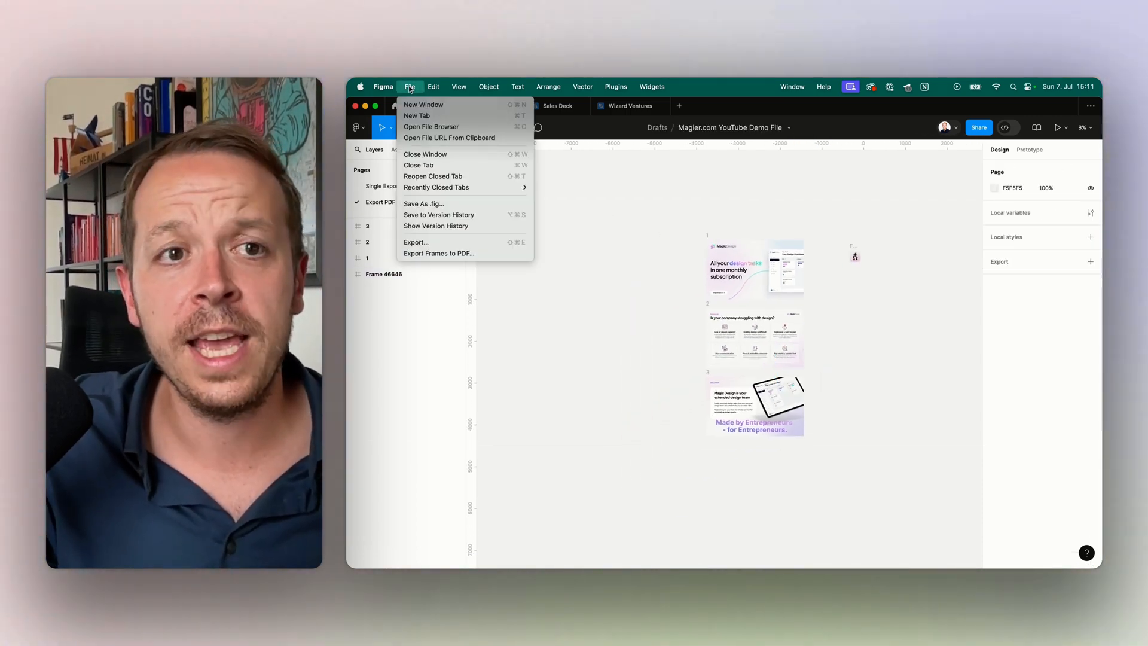
{"action": "left_click", "coordinate": [416, 243]}
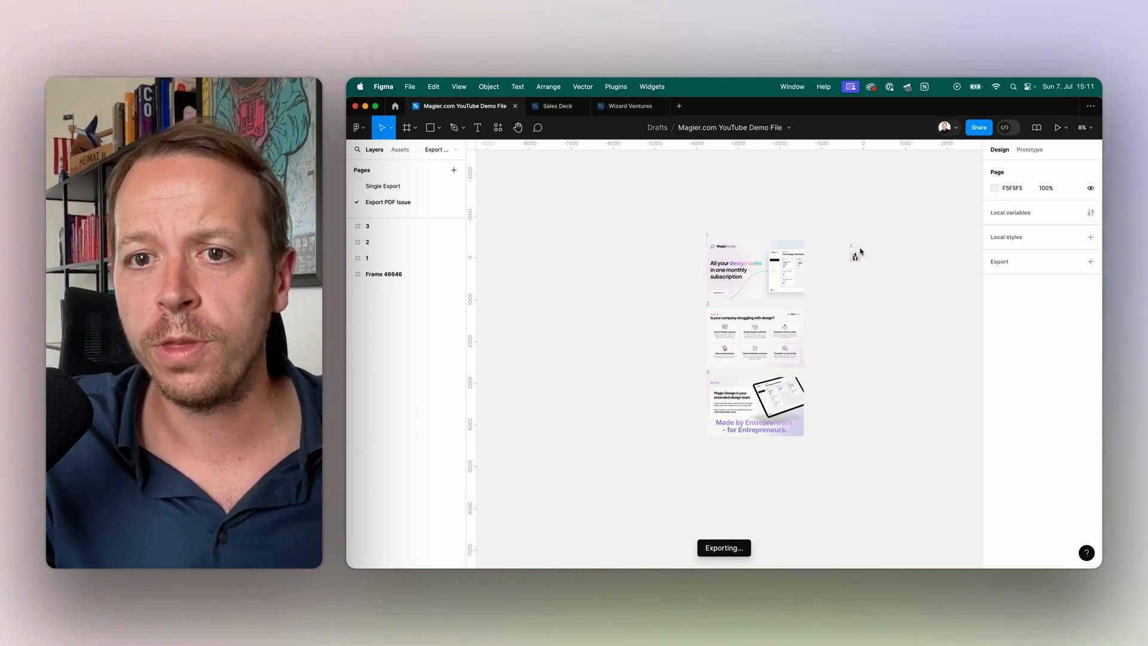
{"action": "mouse_move", "coordinate": [873, 259]}
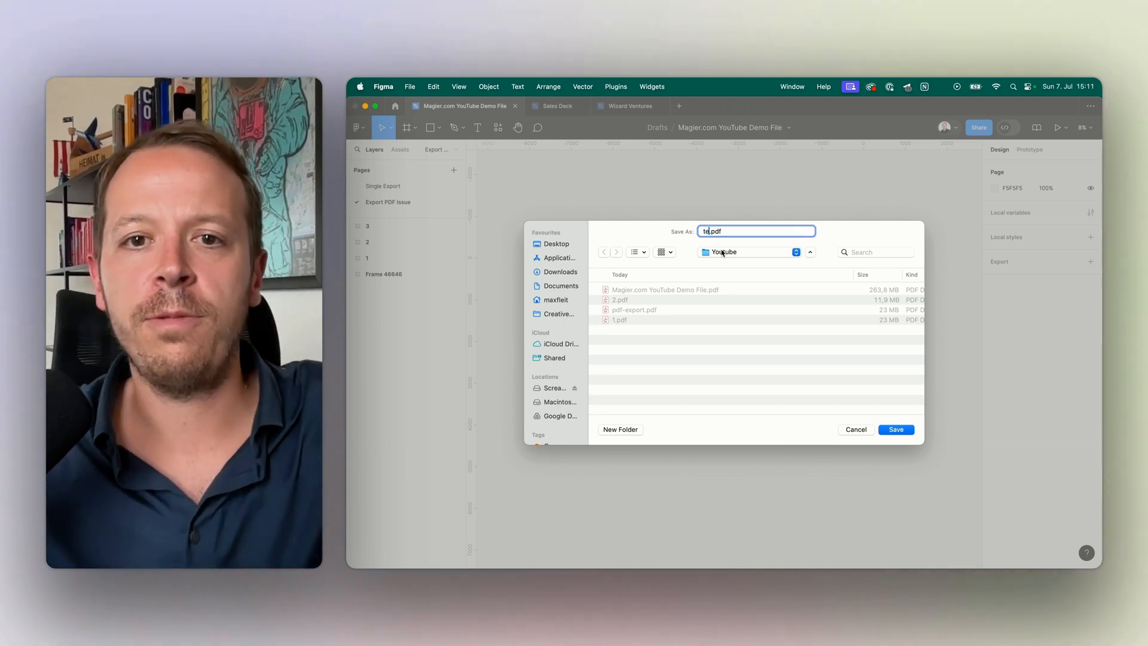
{"action": "left_click", "coordinate": [895, 429]}
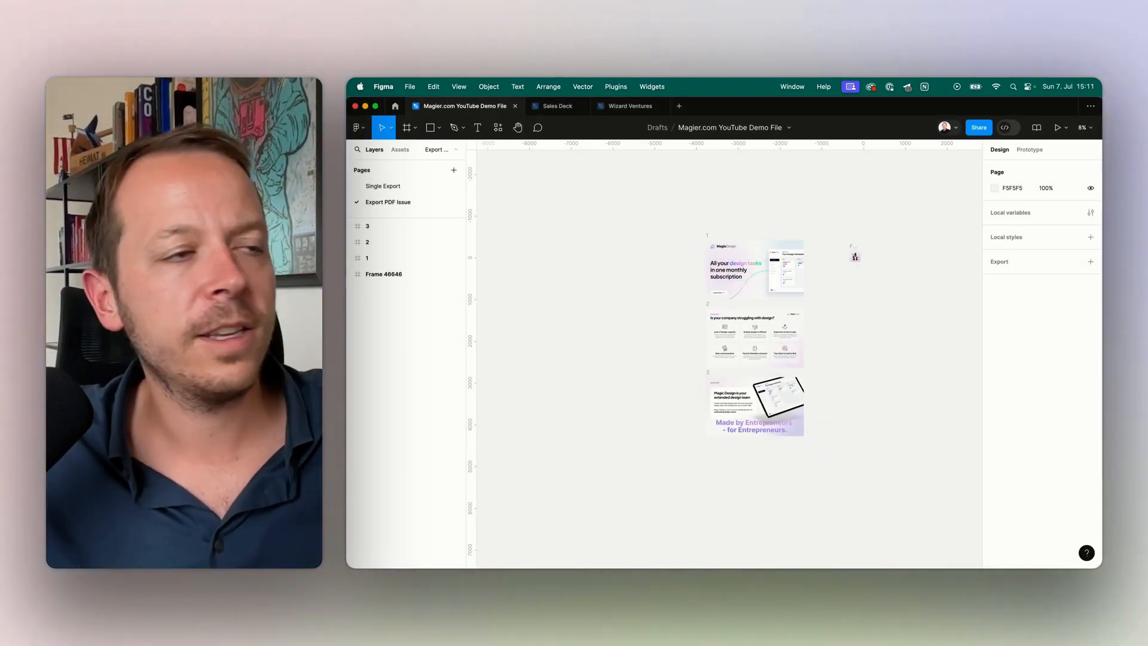
- Review test.pdf's Open With choices in Finder, then return to Figma
{"action": "right_click", "coordinate": [724, 353]}
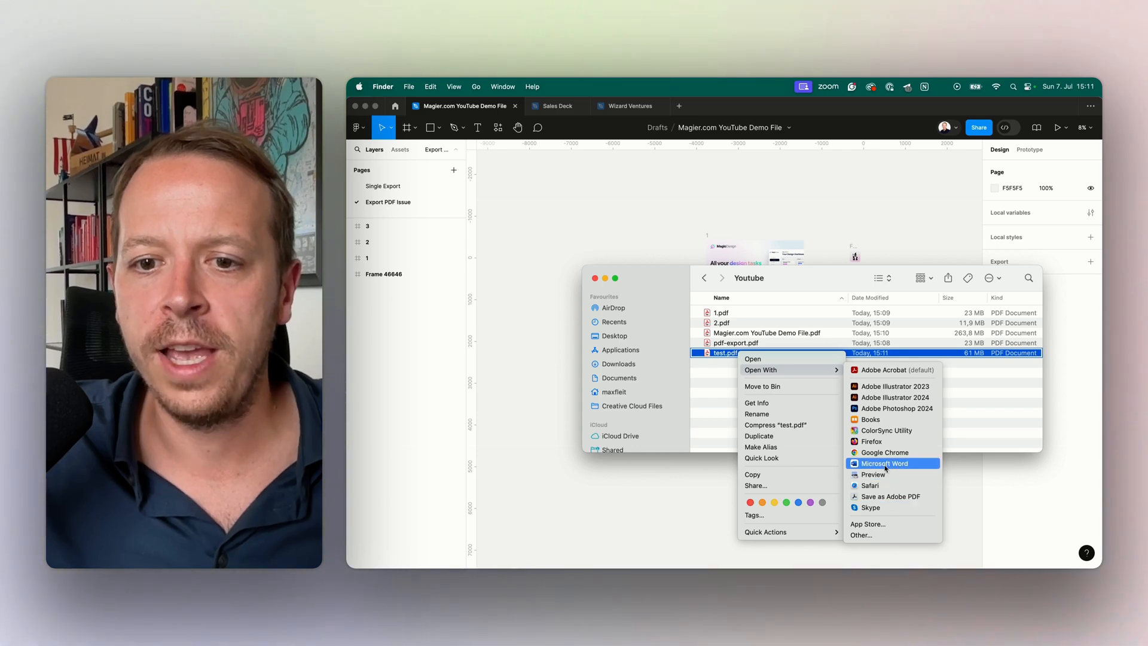
{"action": "left_click", "coordinate": [871, 474]}
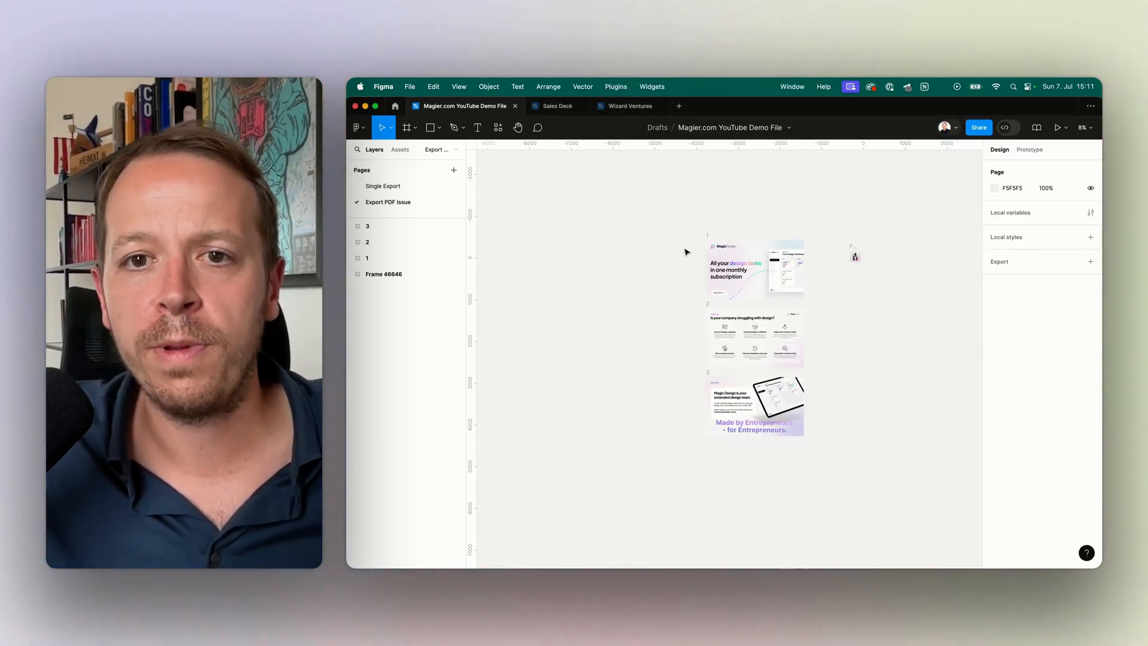
- Switch to the Export page with frames 1, 2 and 3 and clear the selection
{"action": "left_click", "coordinate": [755, 337]}
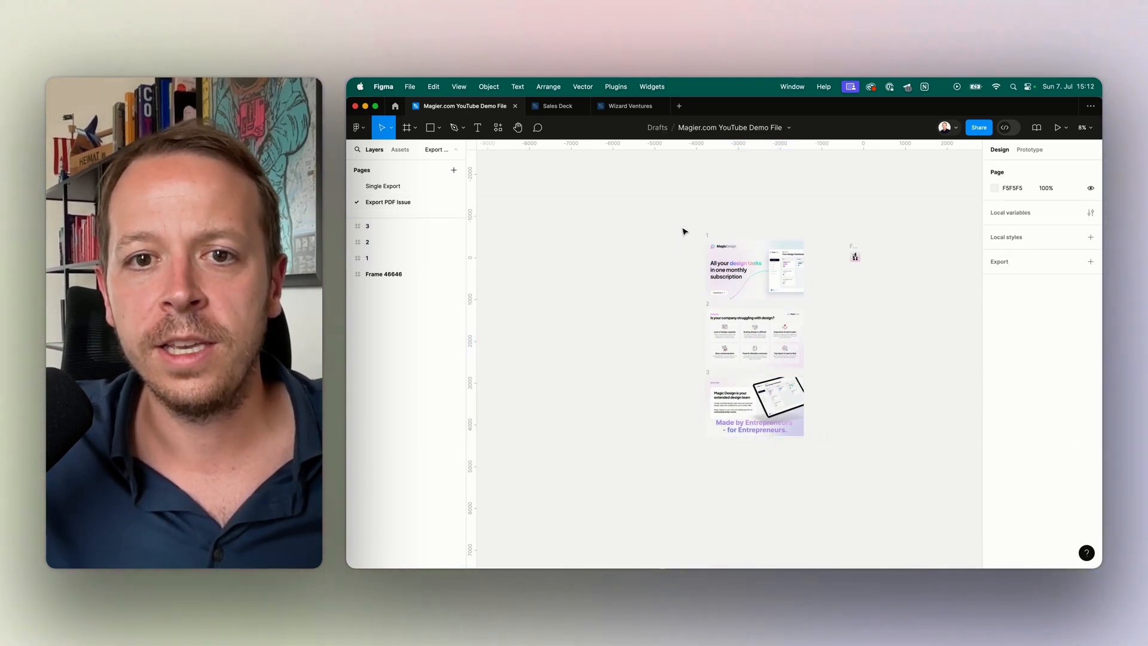
{"action": "left_click", "coordinate": [755, 337]}
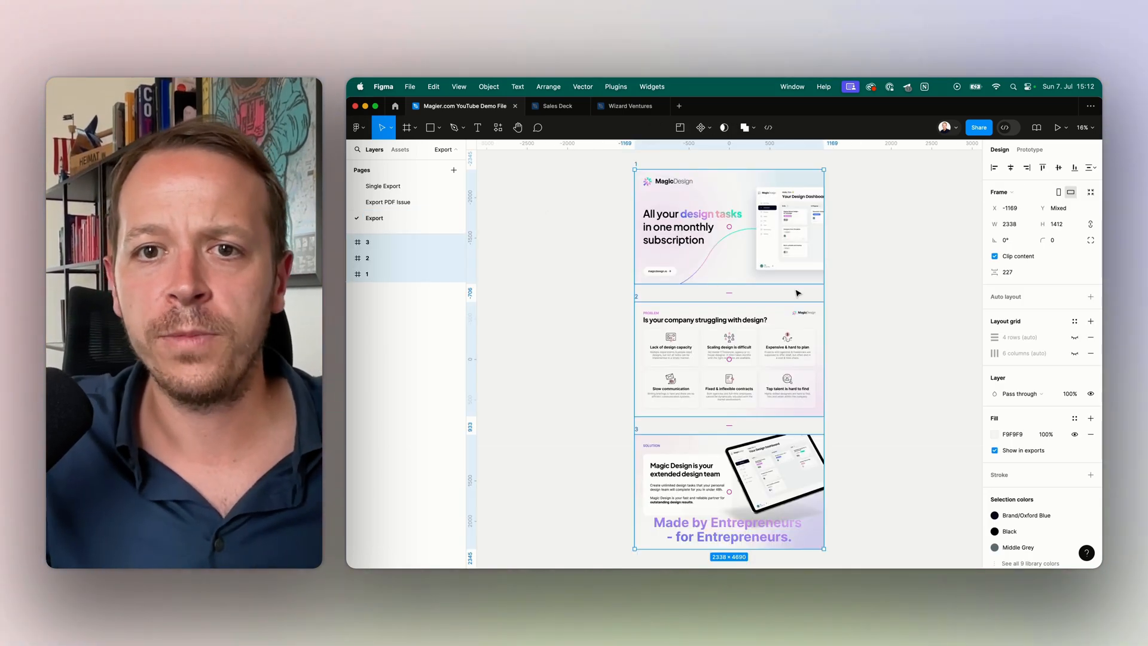
{"action": "left_click", "coordinate": [550, 430]}
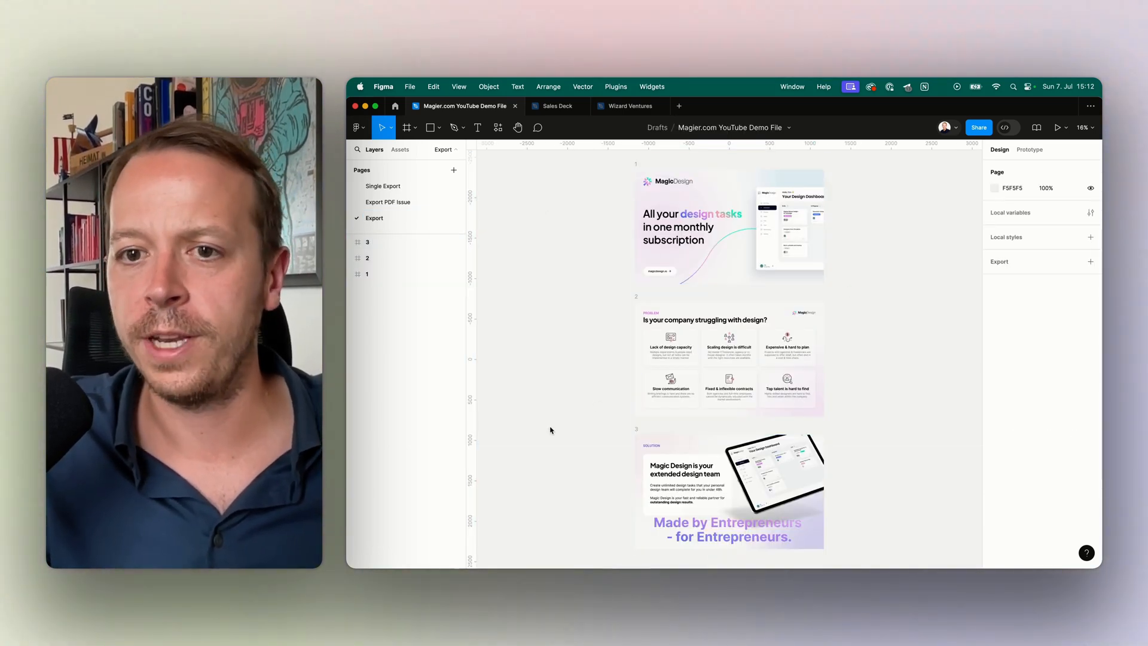
{"action": "mouse_move", "coordinate": [523, 440]}
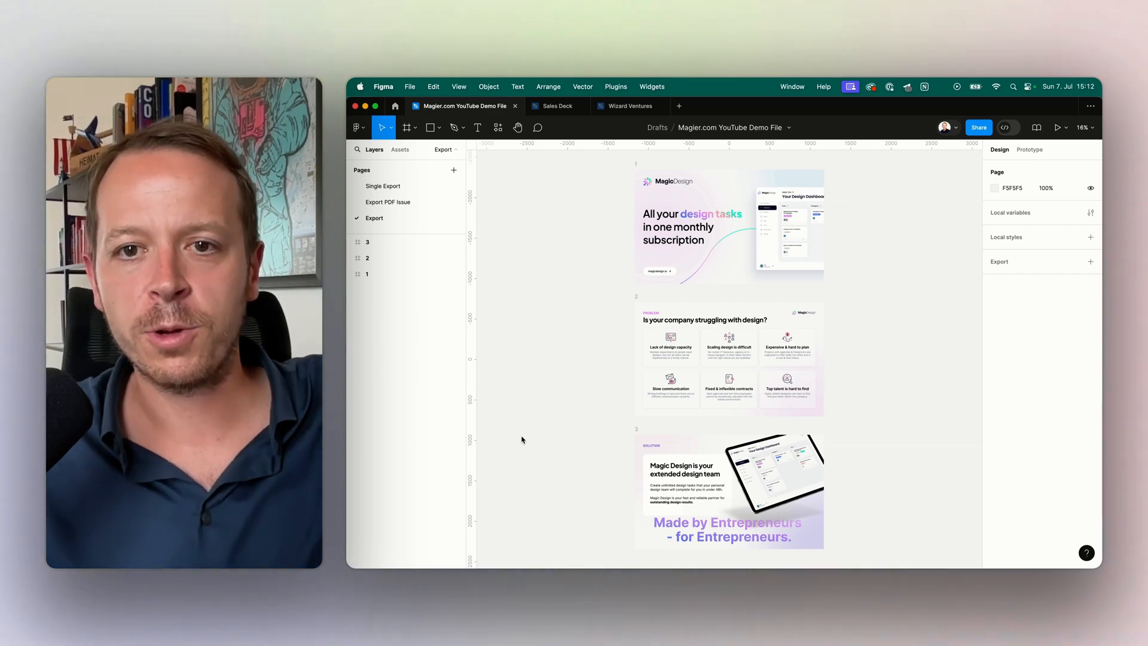